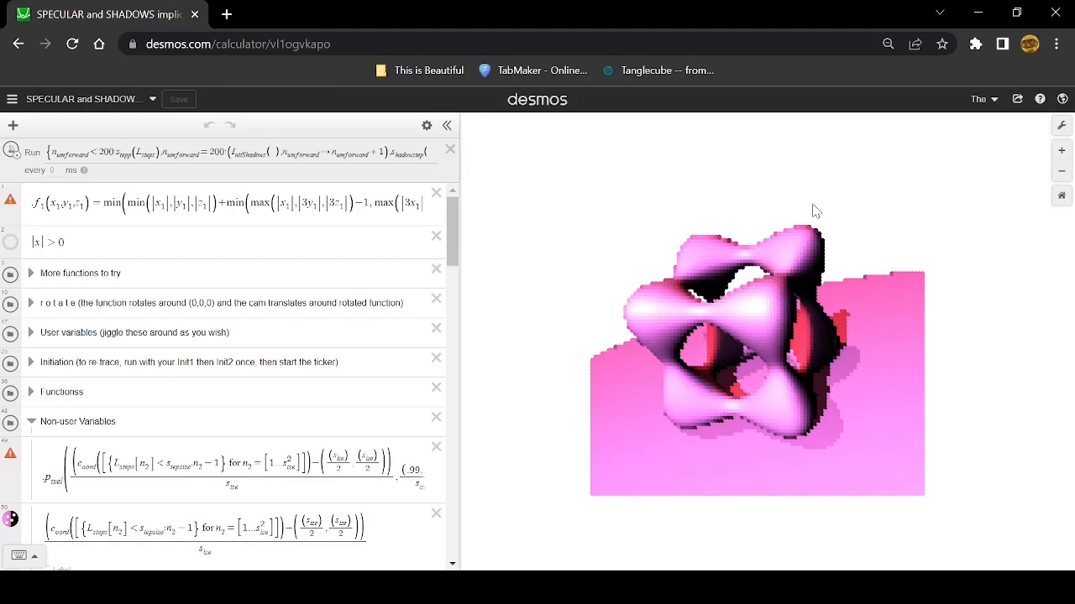
mouse_move(155, 239)
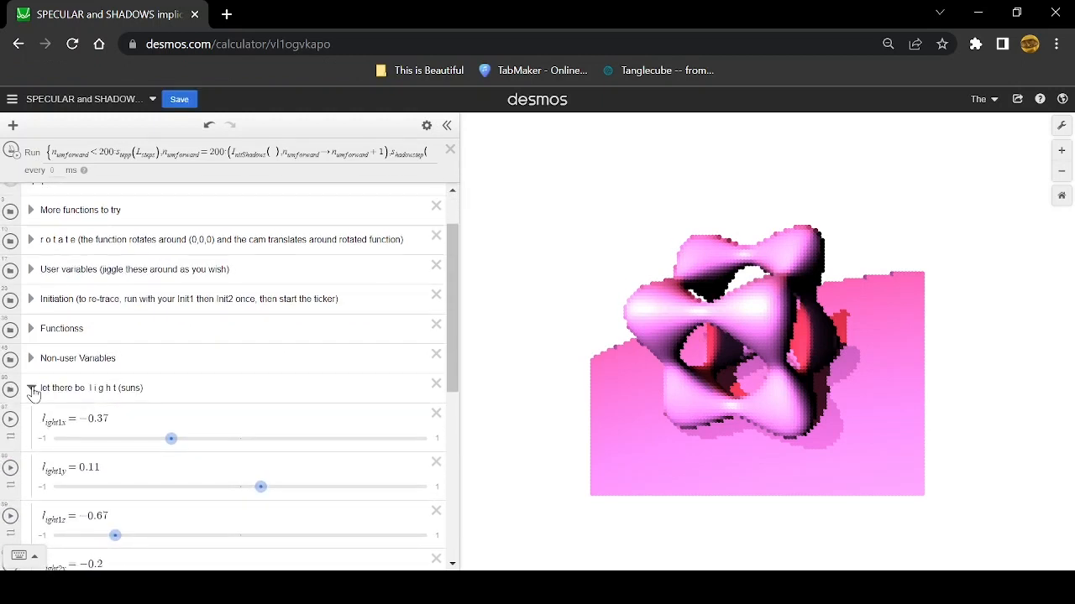
Collapse the 'let there be light (suns)' folder of light-direction sliders
left_click(31, 387)
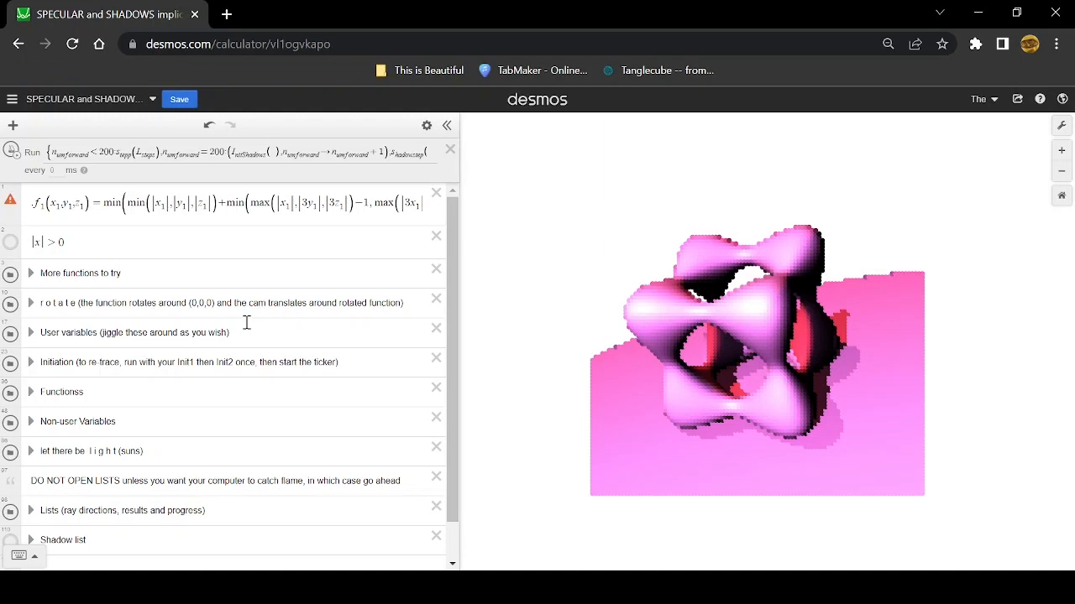
mouse_move(199, 309)
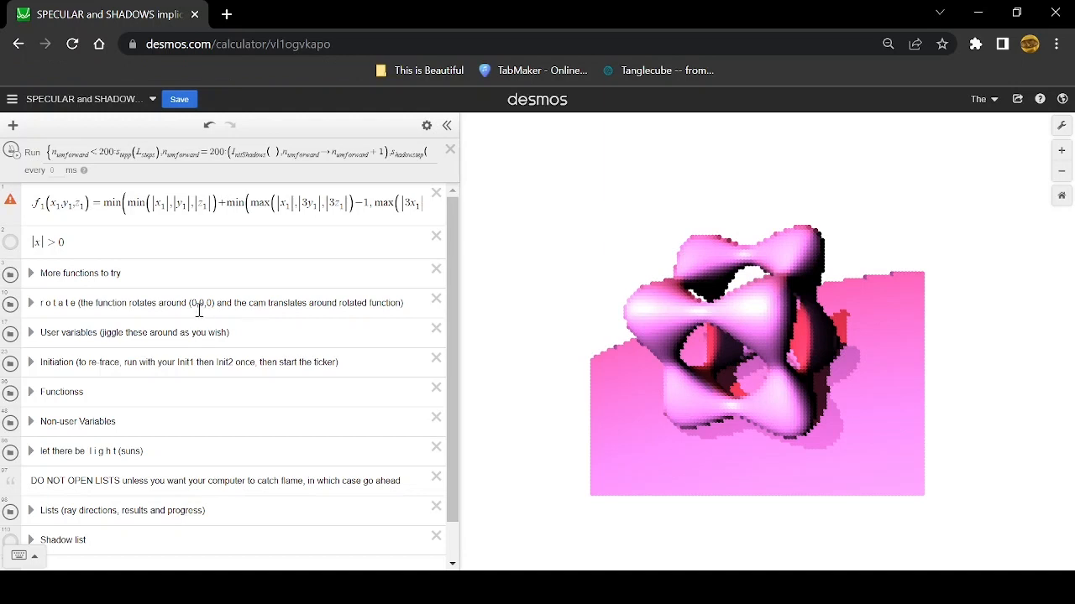
mouse_move(953, 350)
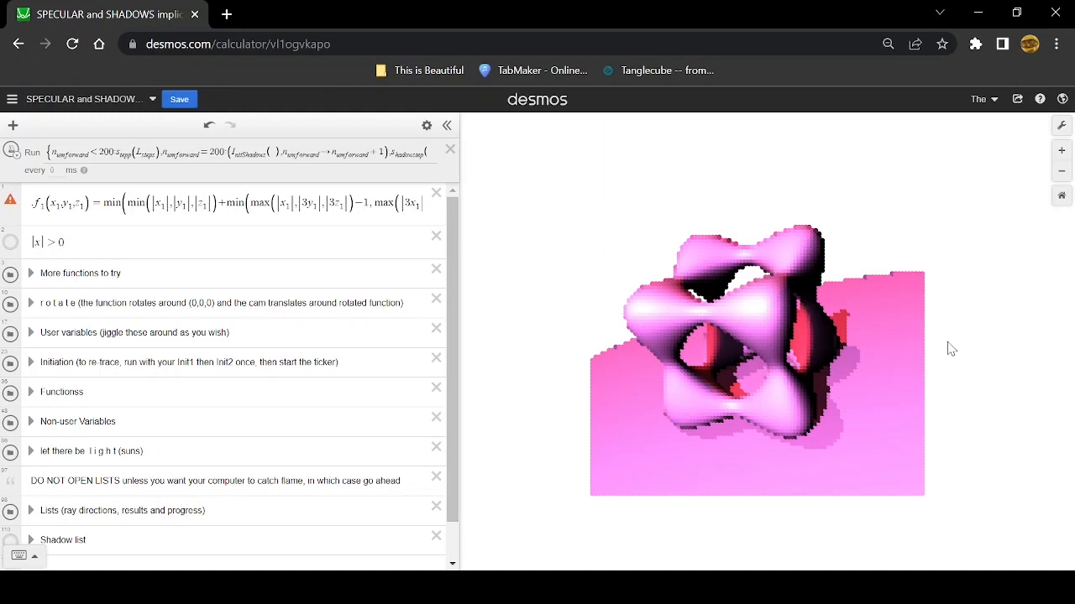
mouse_move(962, 462)
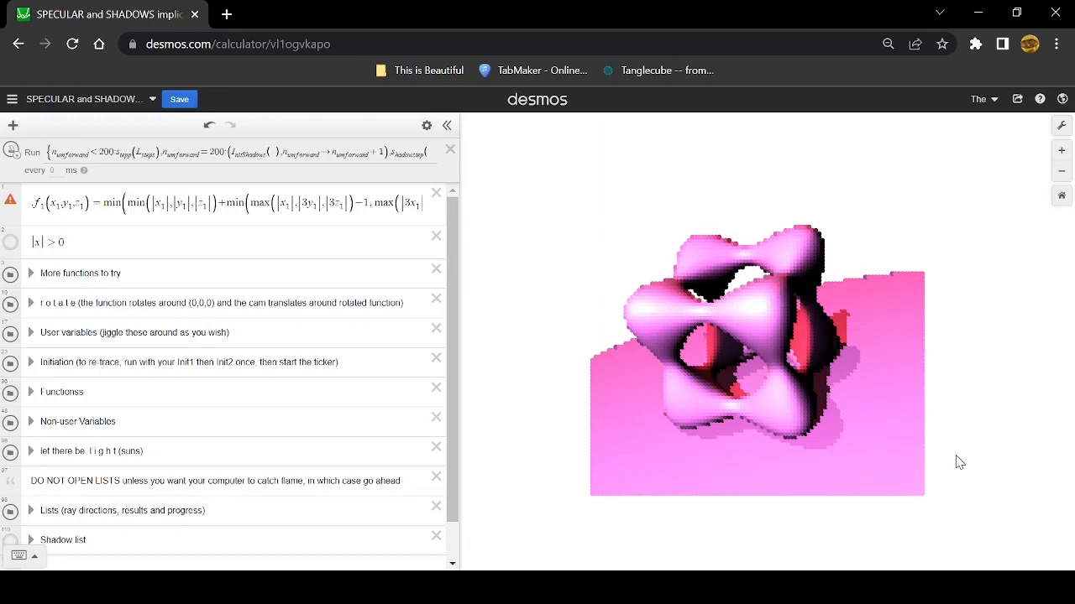
mouse_move(602, 414)
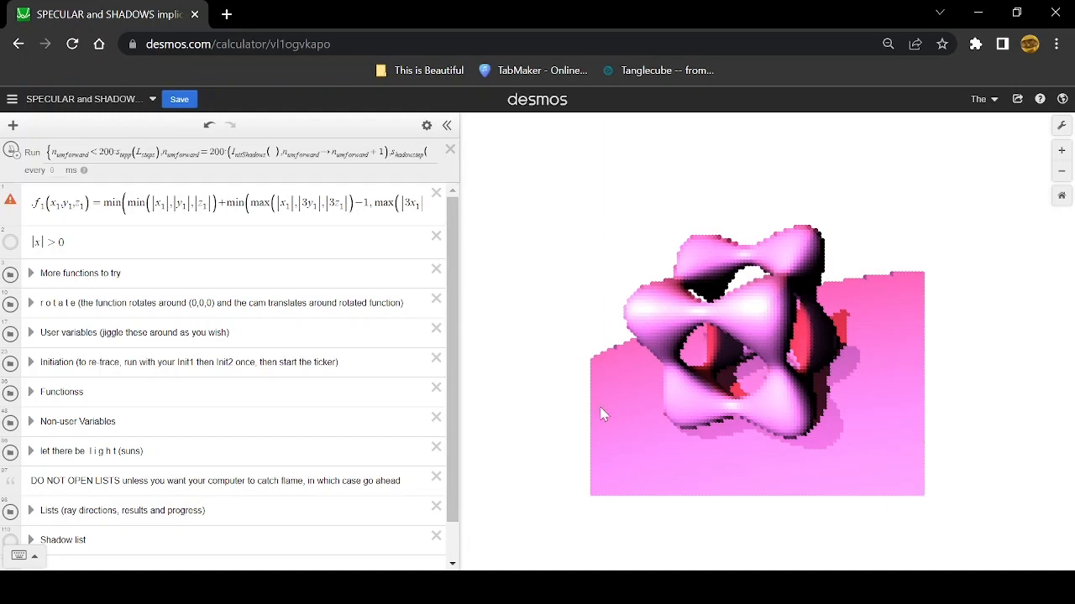
mouse_move(942, 392)
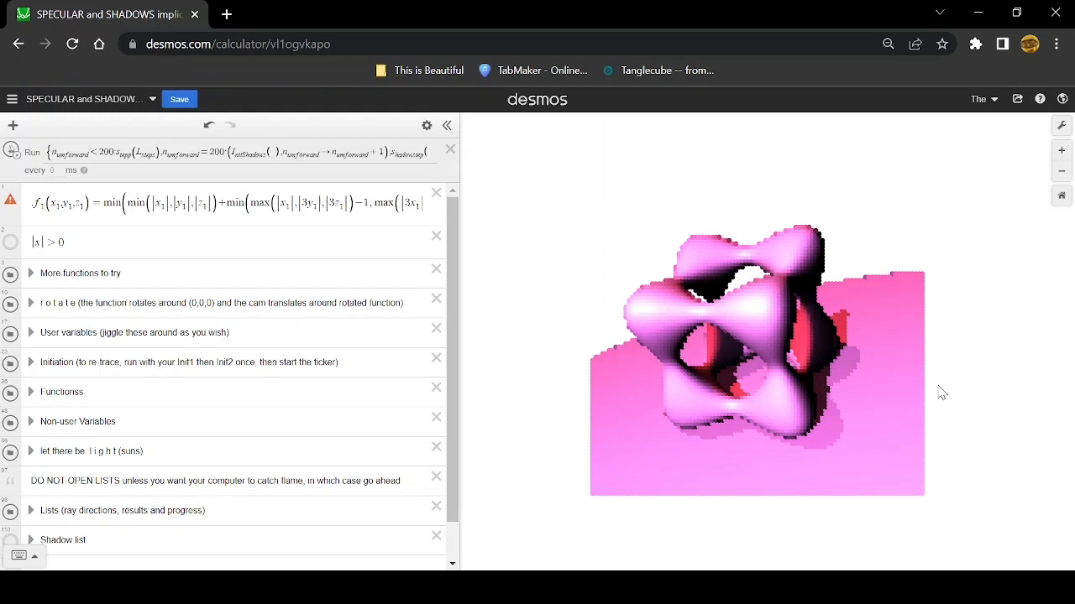
mouse_move(930, 440)
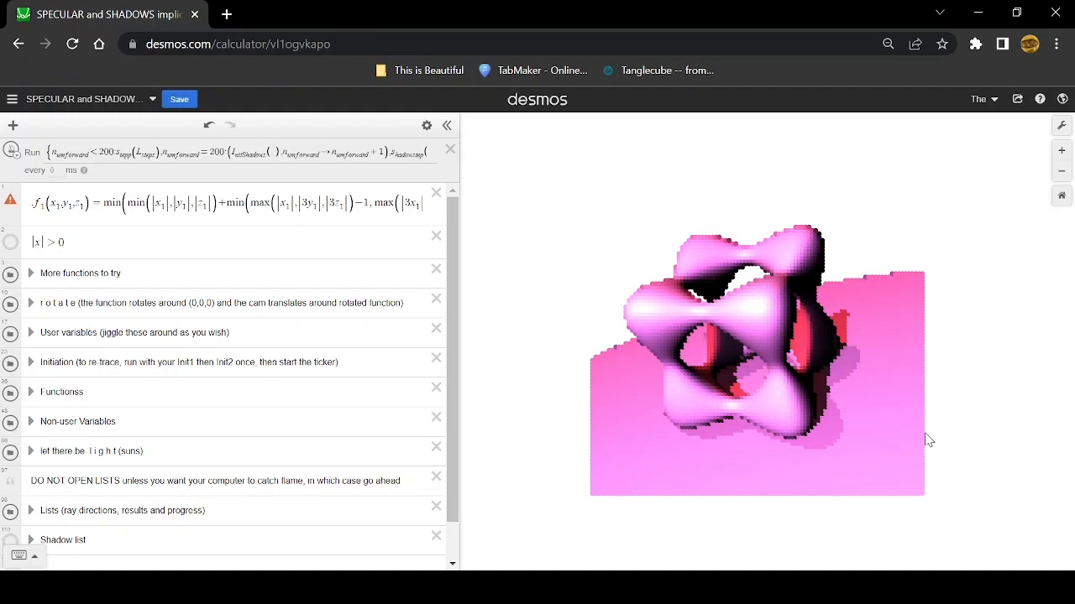
mouse_move(922, 472)
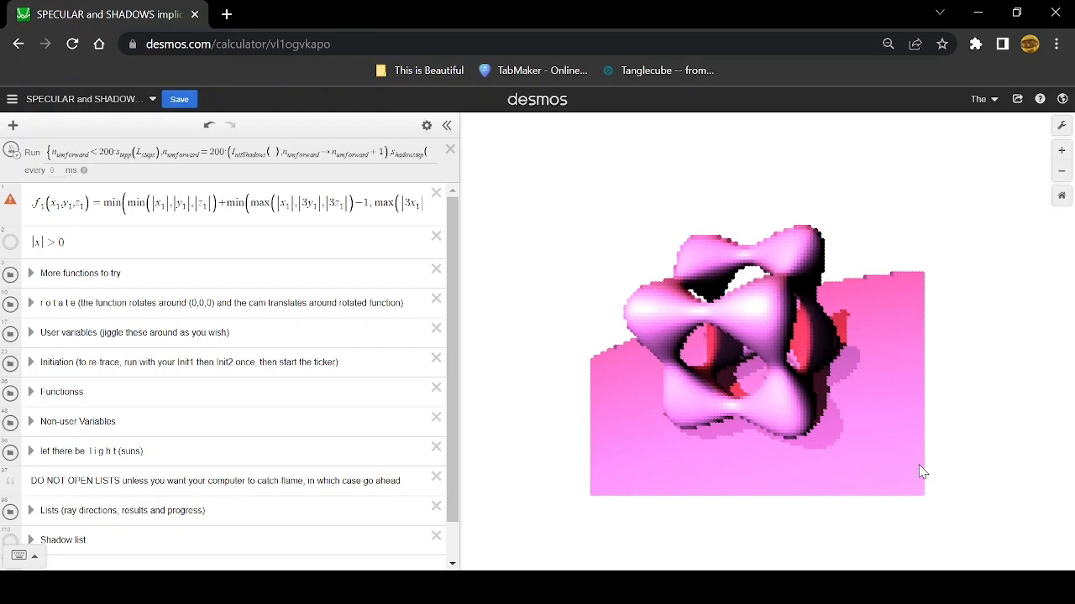
mouse_move(770, 387)
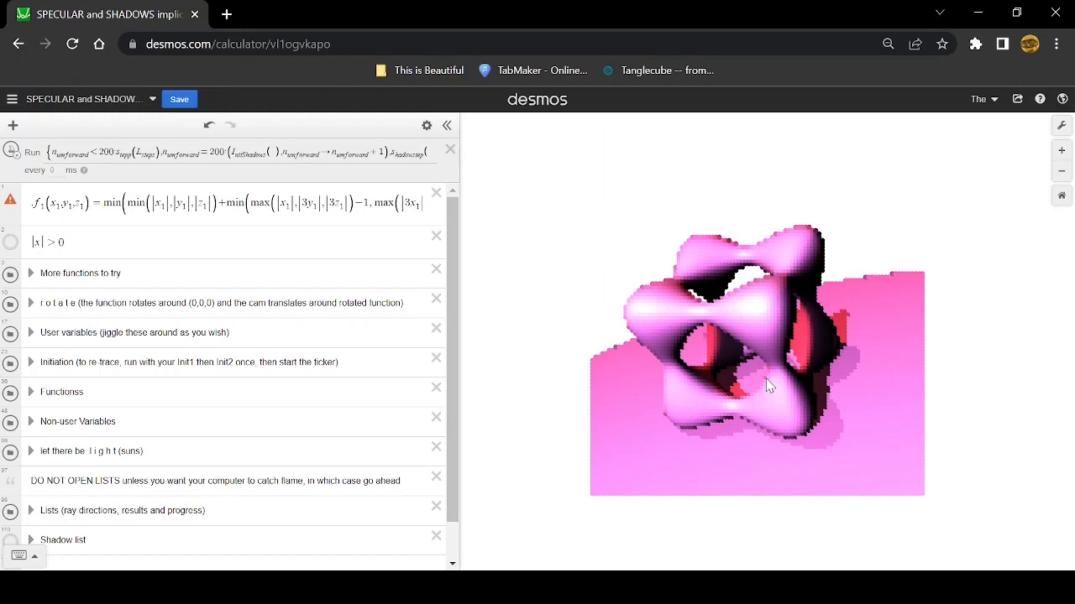
mouse_move(361, 284)
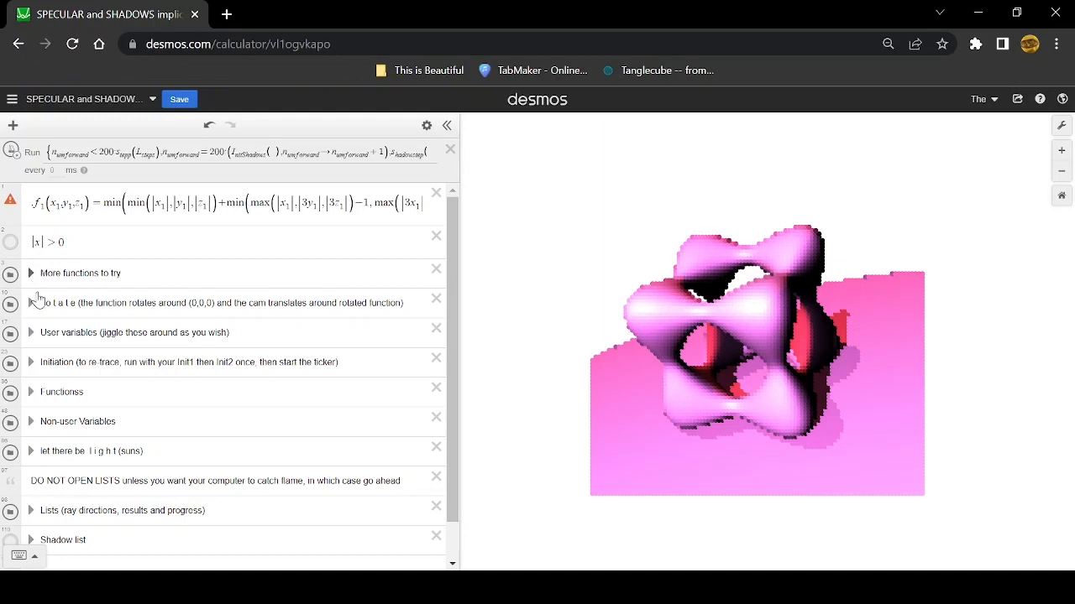
mouse_move(958, 424)
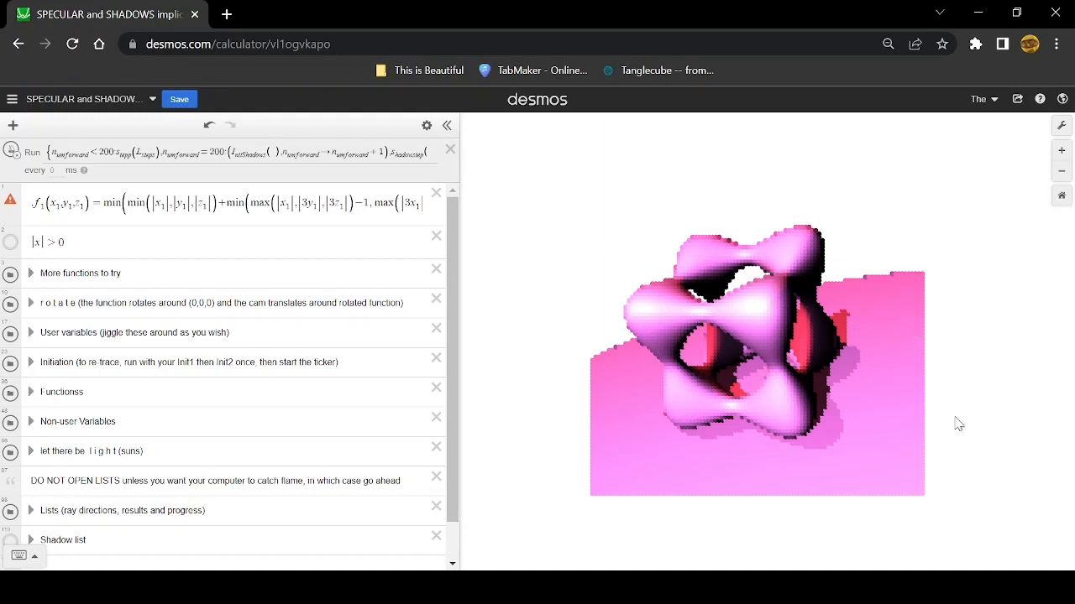
mouse_move(762, 216)
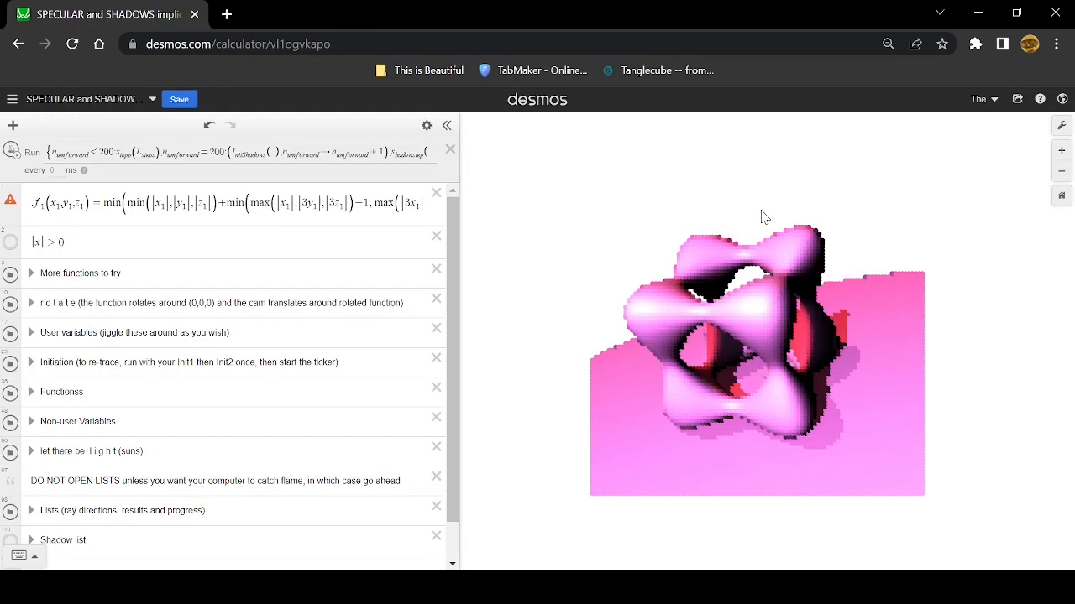
mouse_move(751, 324)
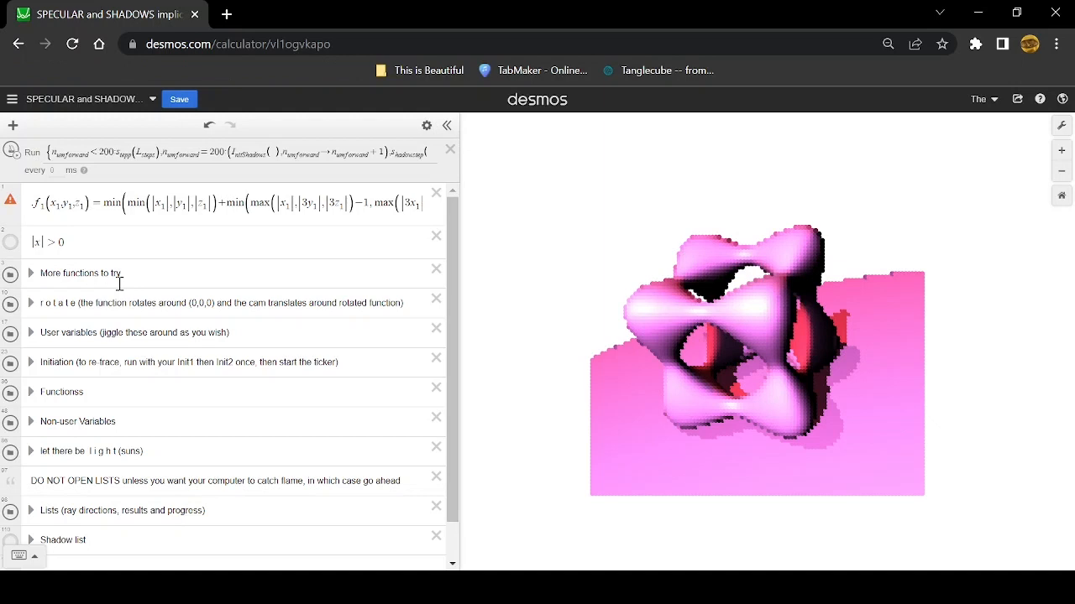
mouse_move(124, 333)
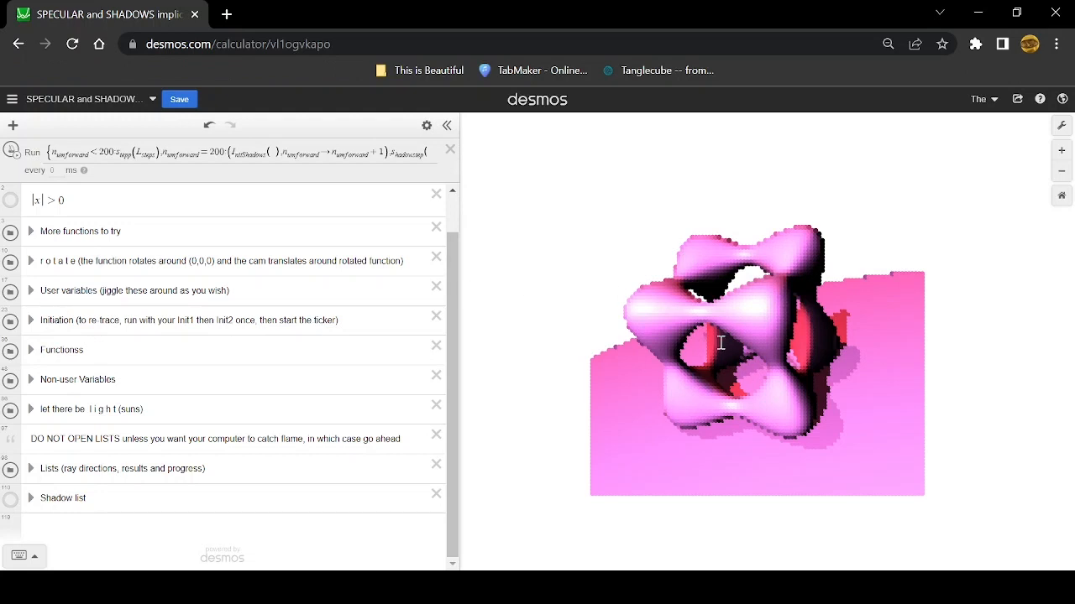
mouse_move(783, 422)
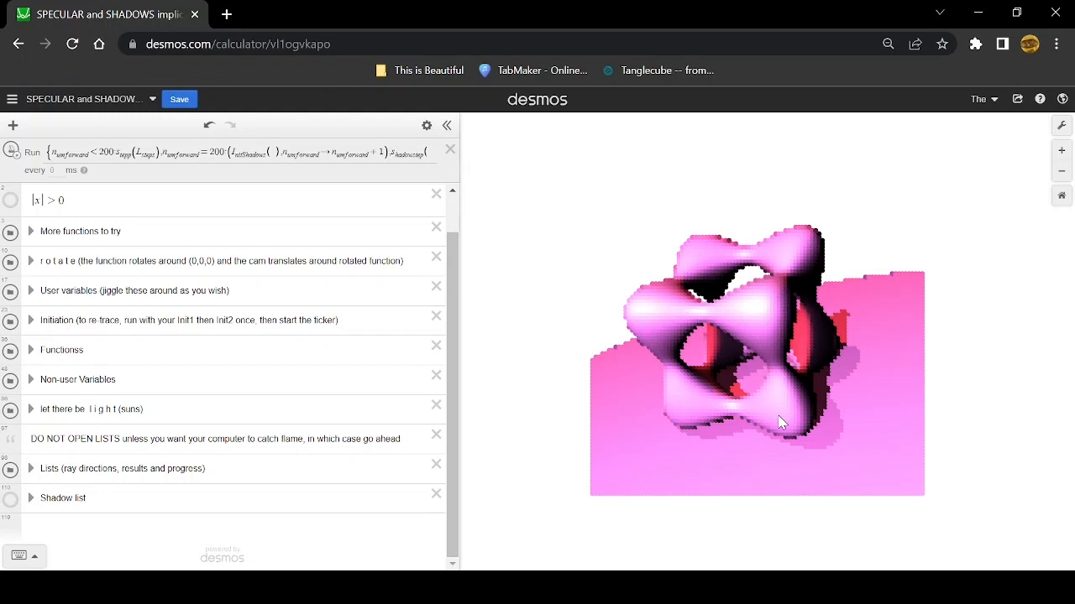
mouse_move(752, 352)
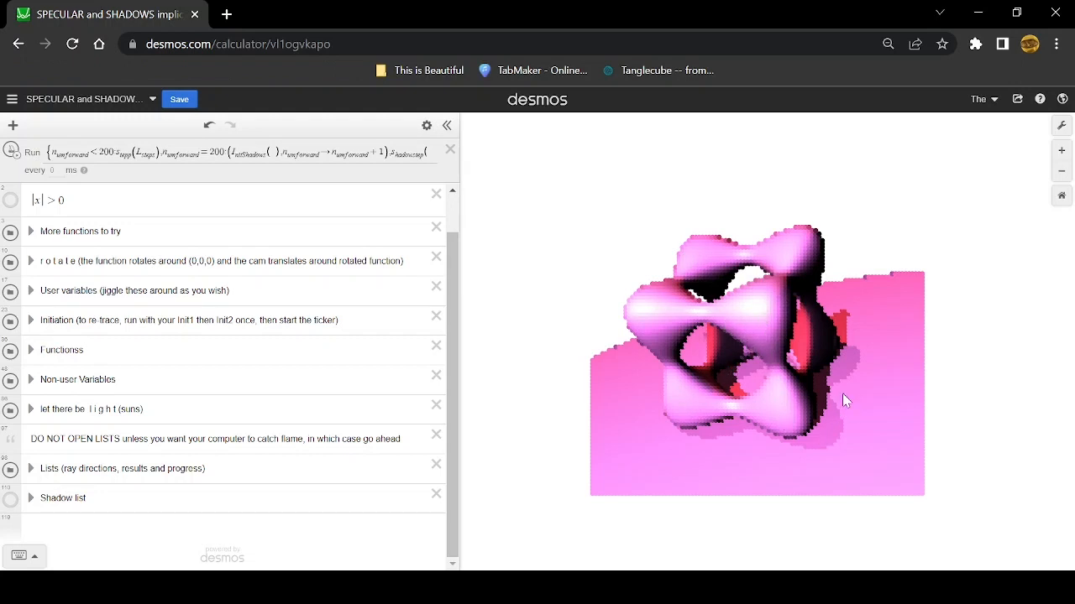
mouse_move(845, 410)
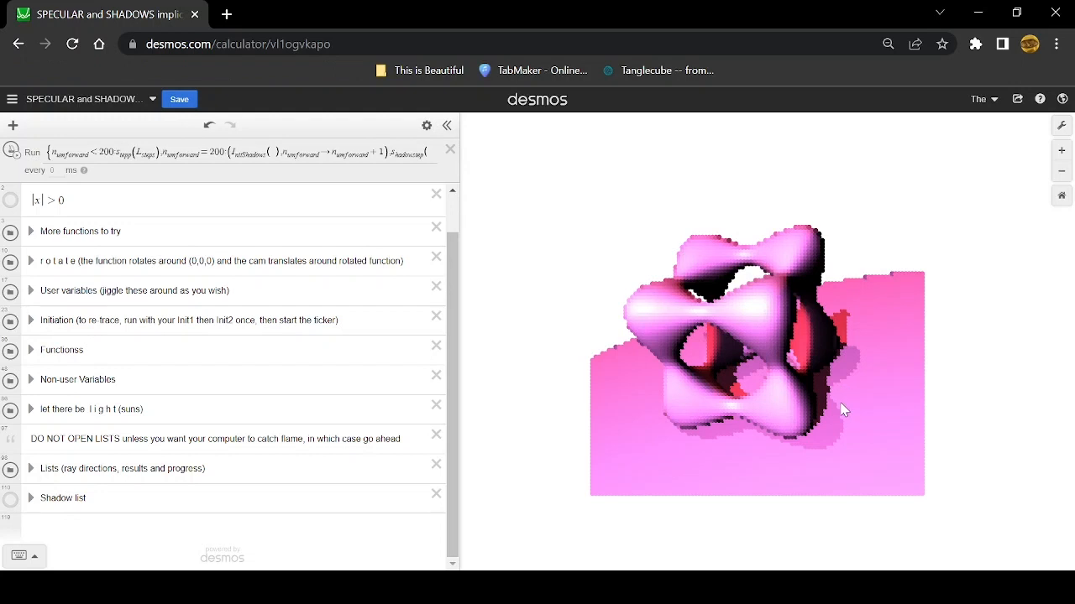
mouse_move(840, 428)
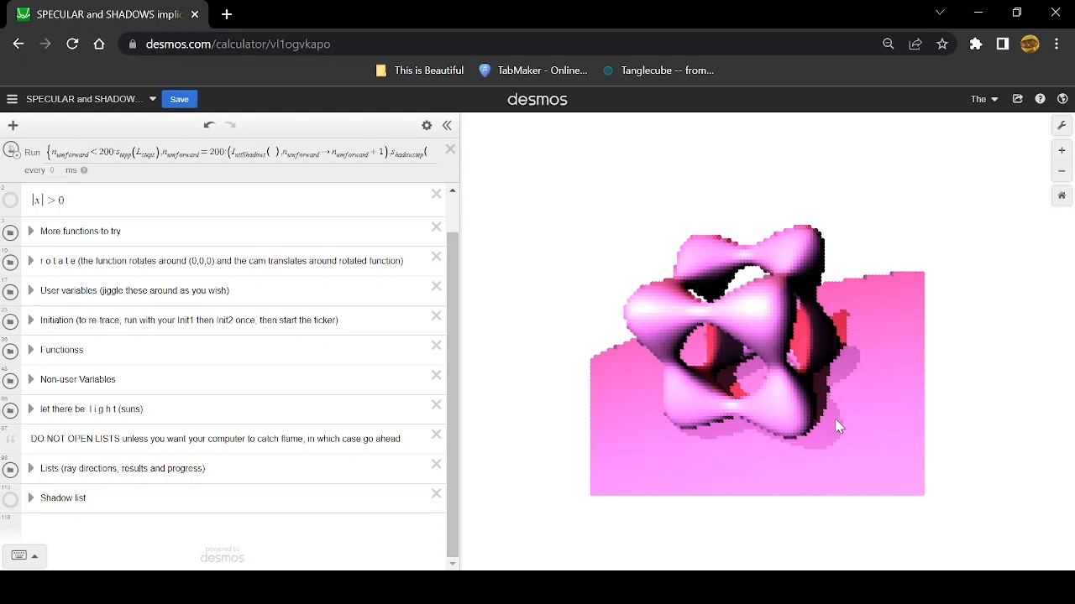
mouse_move(282, 293)
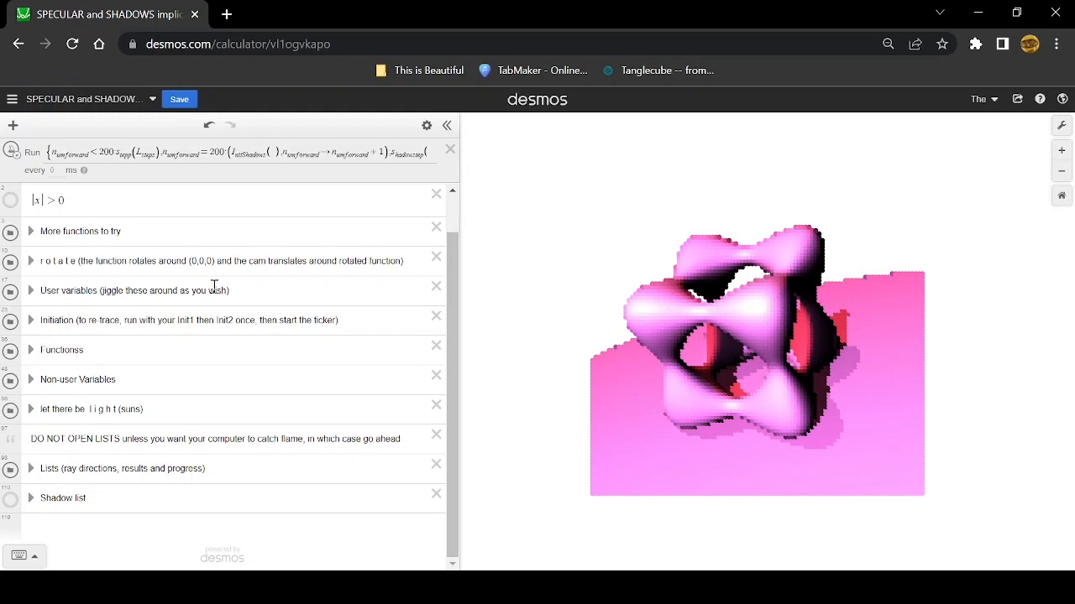
mouse_move(692, 352)
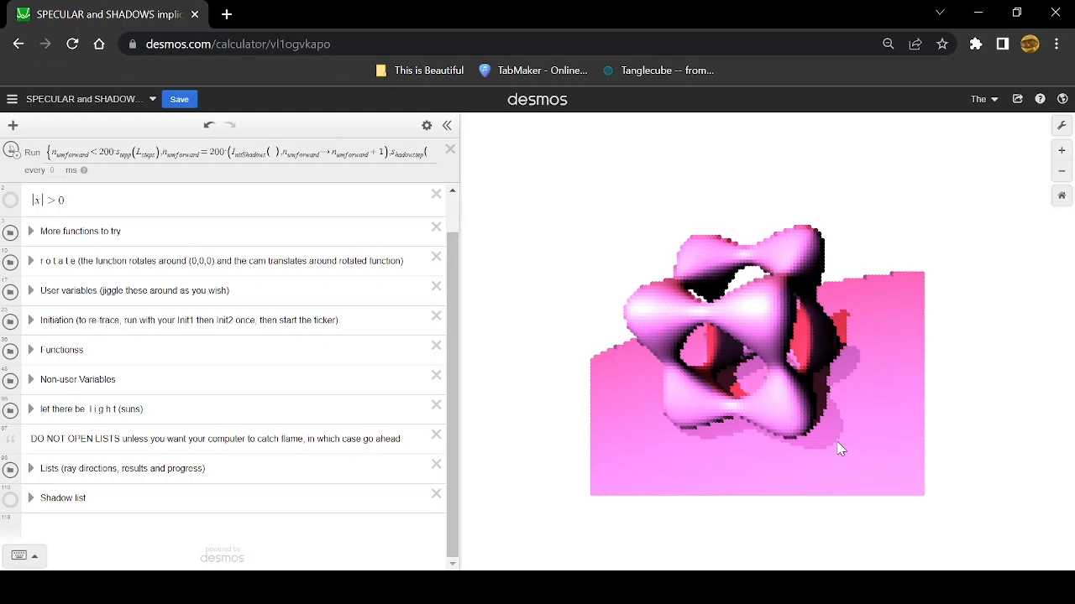
mouse_move(824, 450)
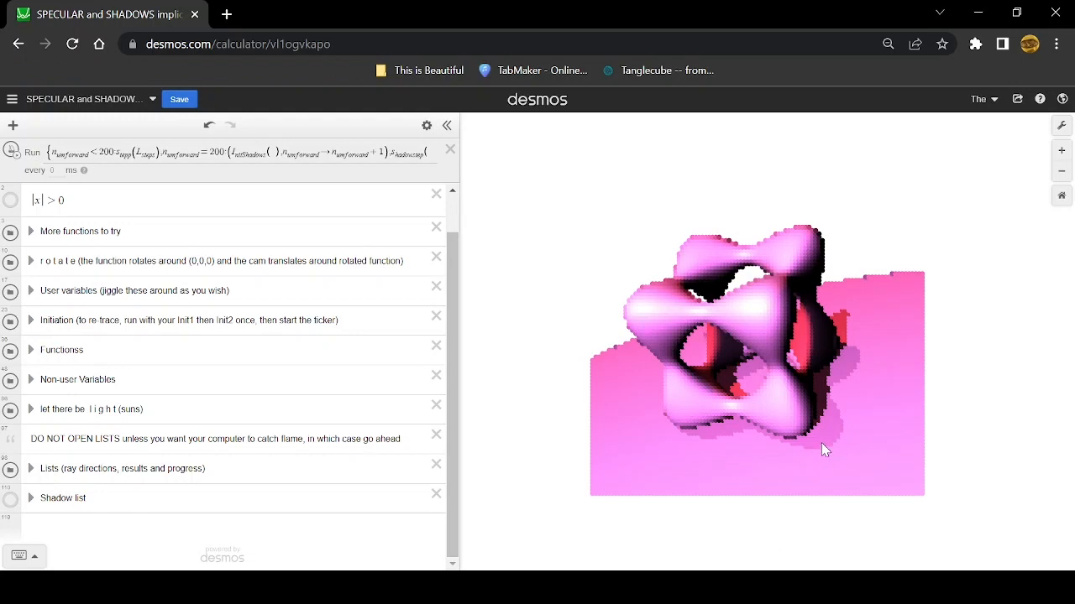
mouse_move(833, 438)
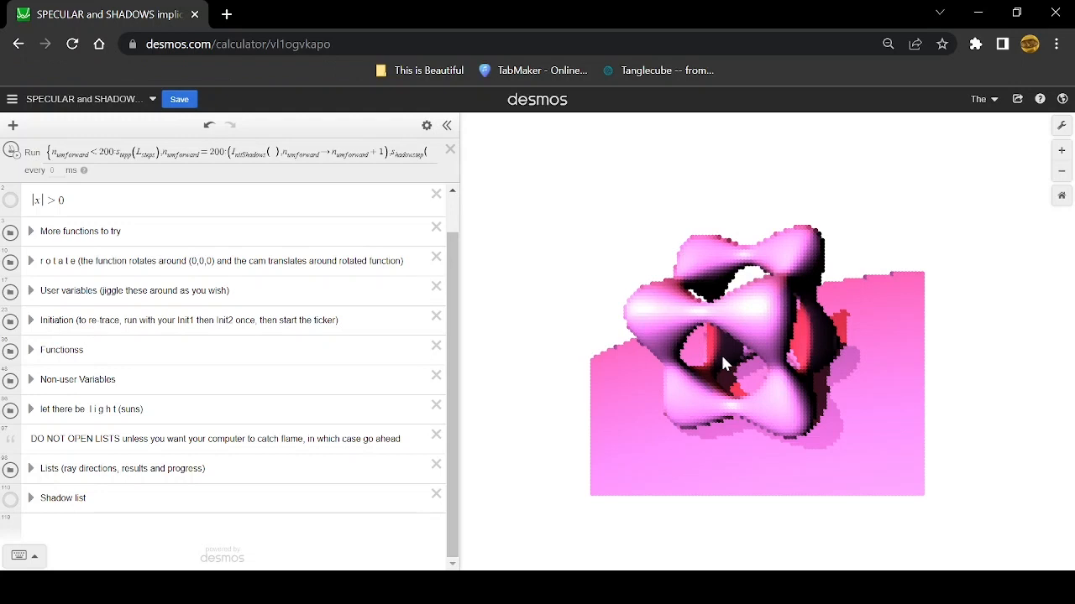
mouse_move(869, 457)
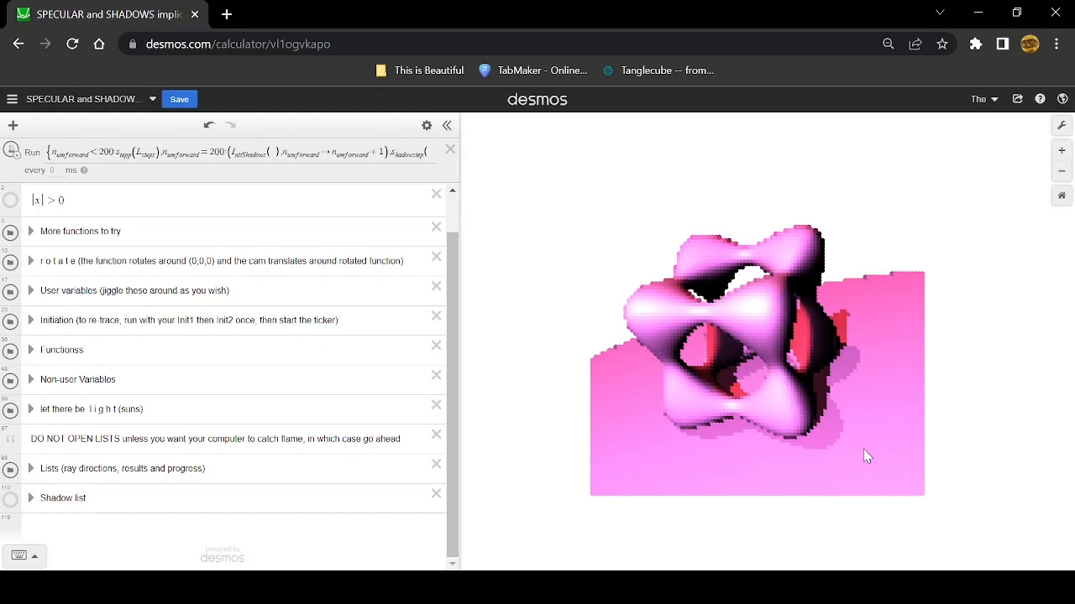
mouse_move(688, 371)
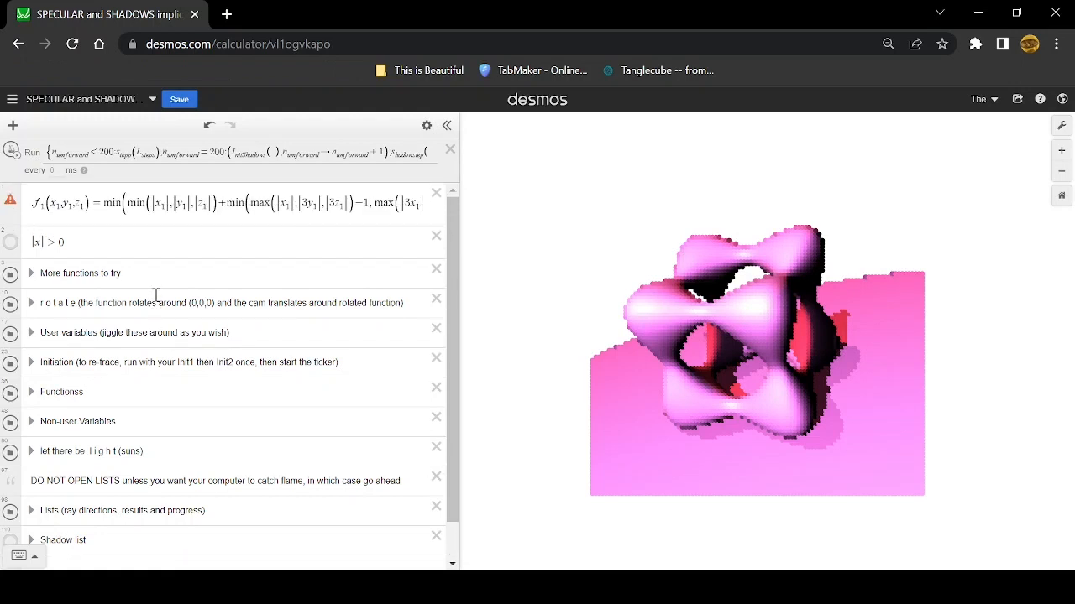
mouse_move(908, 313)
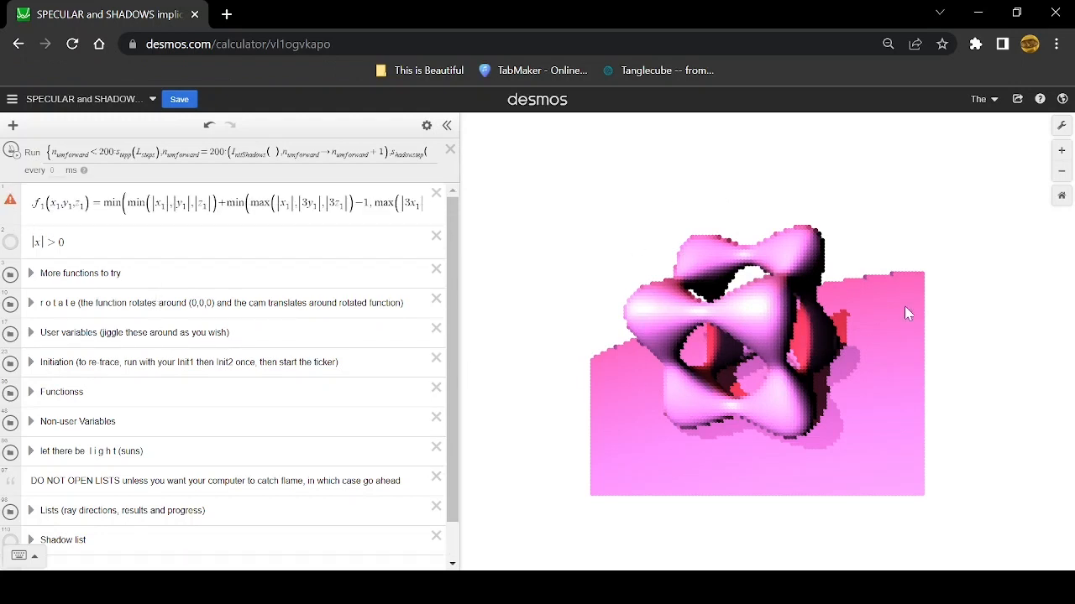
mouse_move(752, 341)
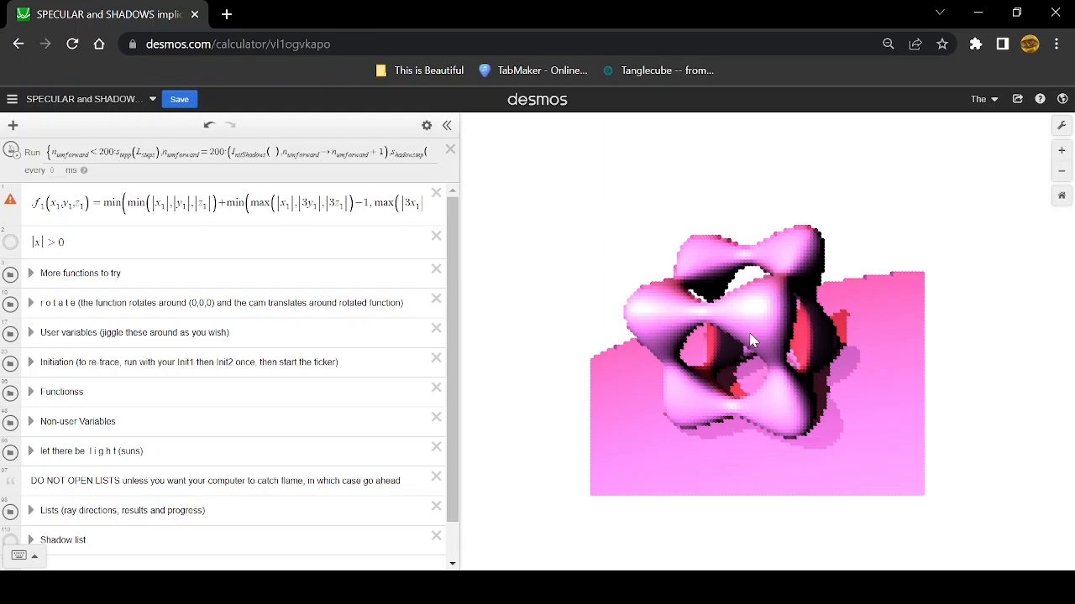
mouse_move(749, 325)
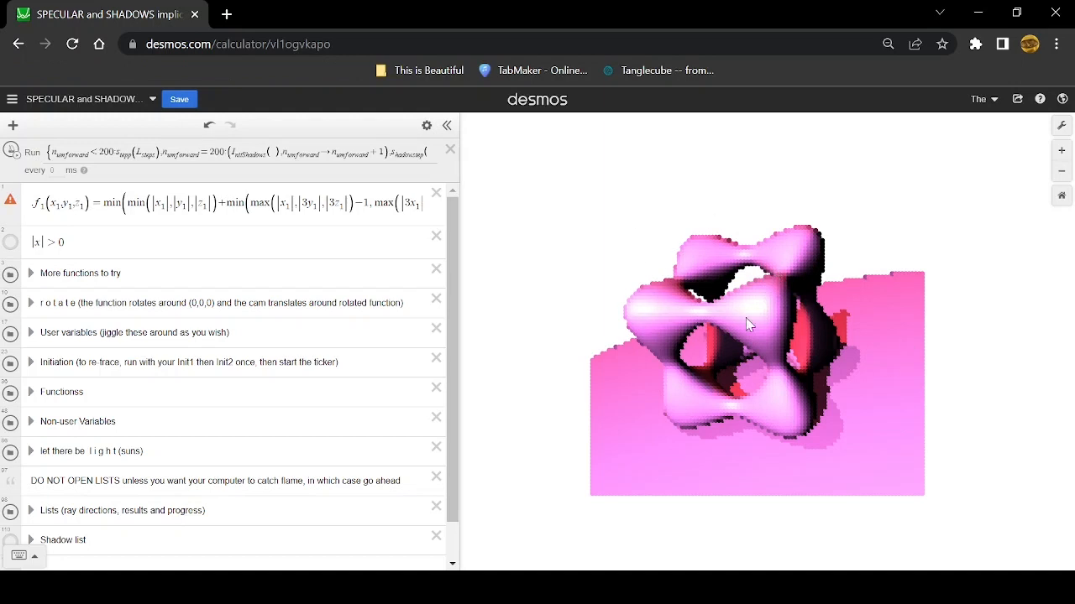
mouse_move(858, 477)
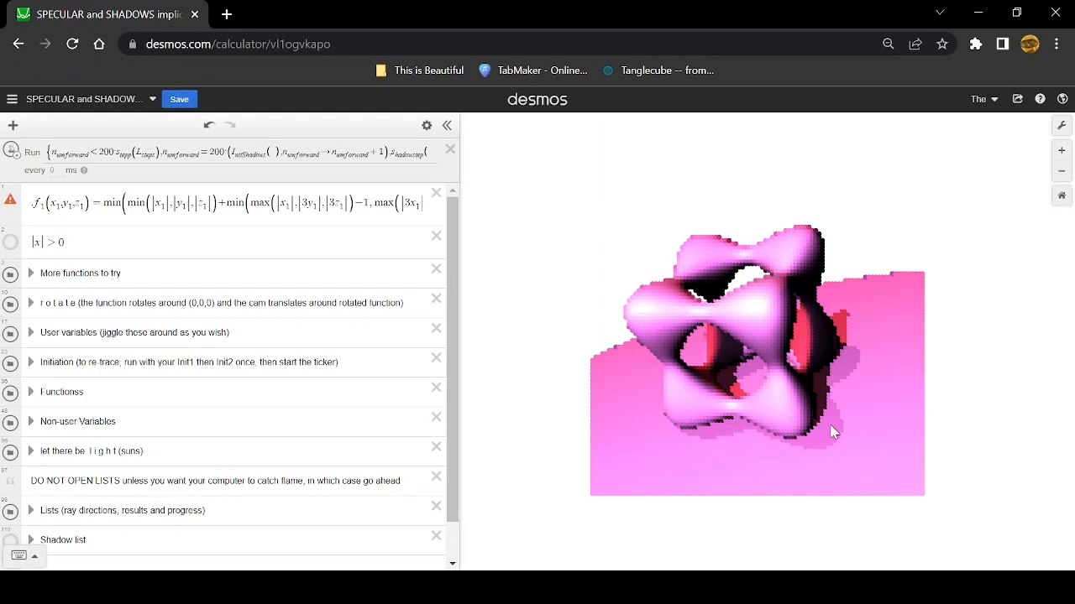
mouse_move(578, 497)
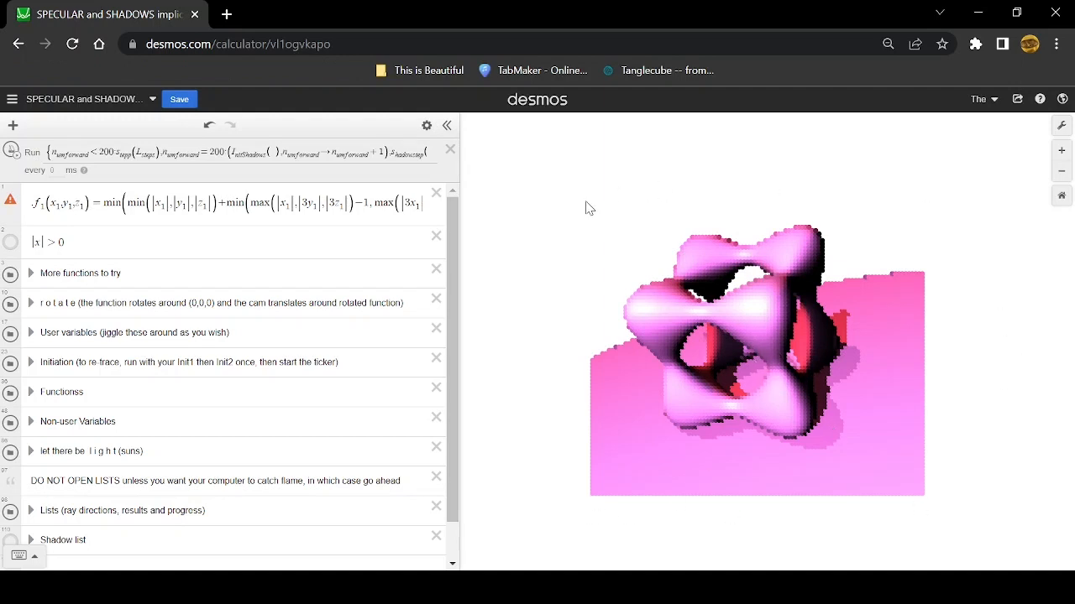
mouse_move(597, 504)
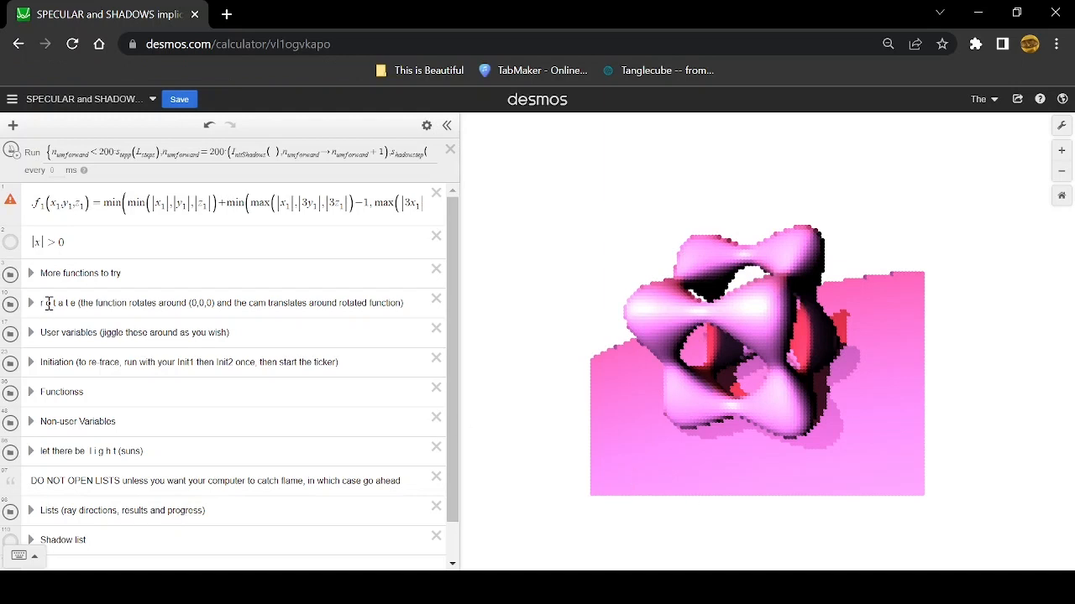
scroll("down", 3)
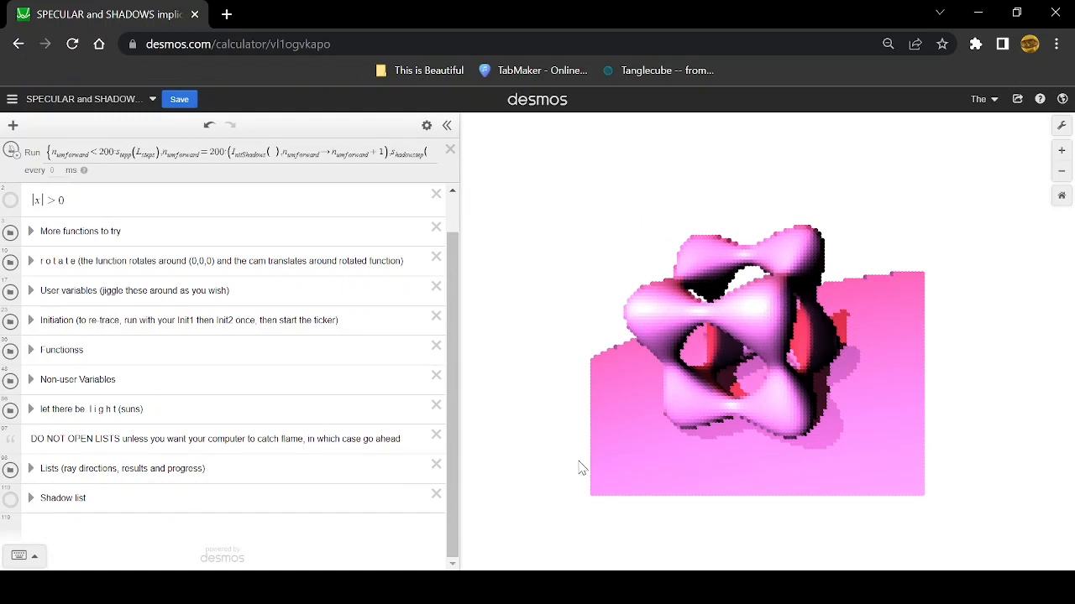
mouse_move(672, 329)
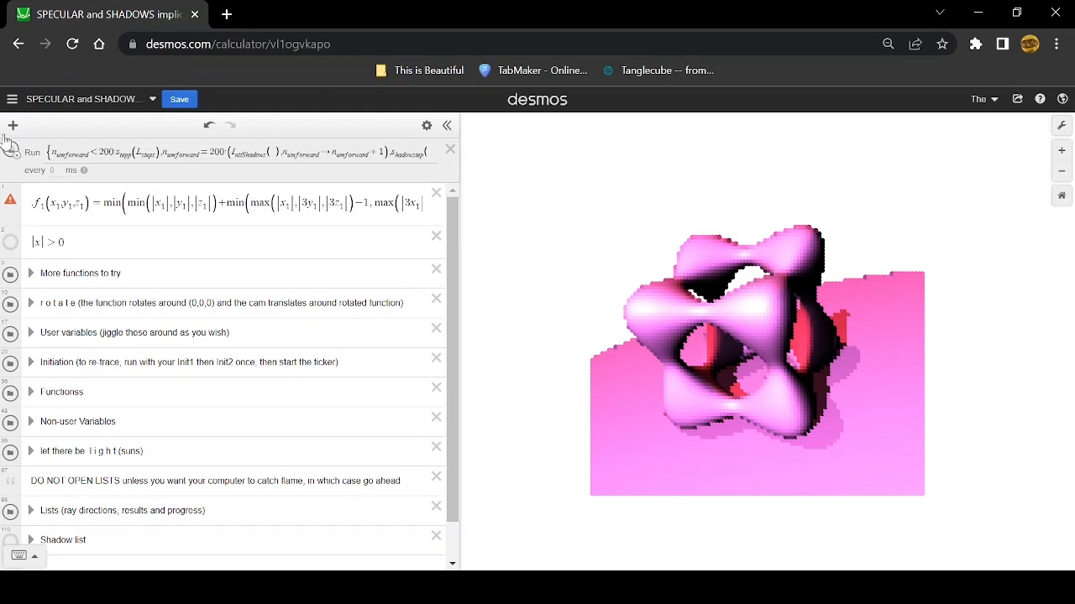
Find 'Bernard raytraced' in the saved graphs list and open it
left_click(12, 100)
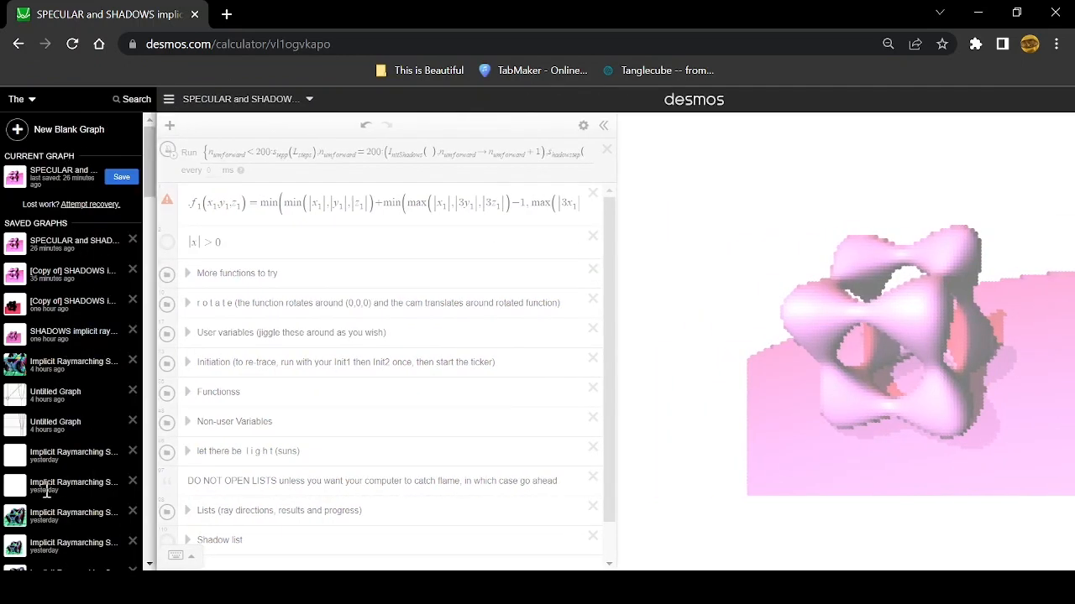
scroll("down", 3)
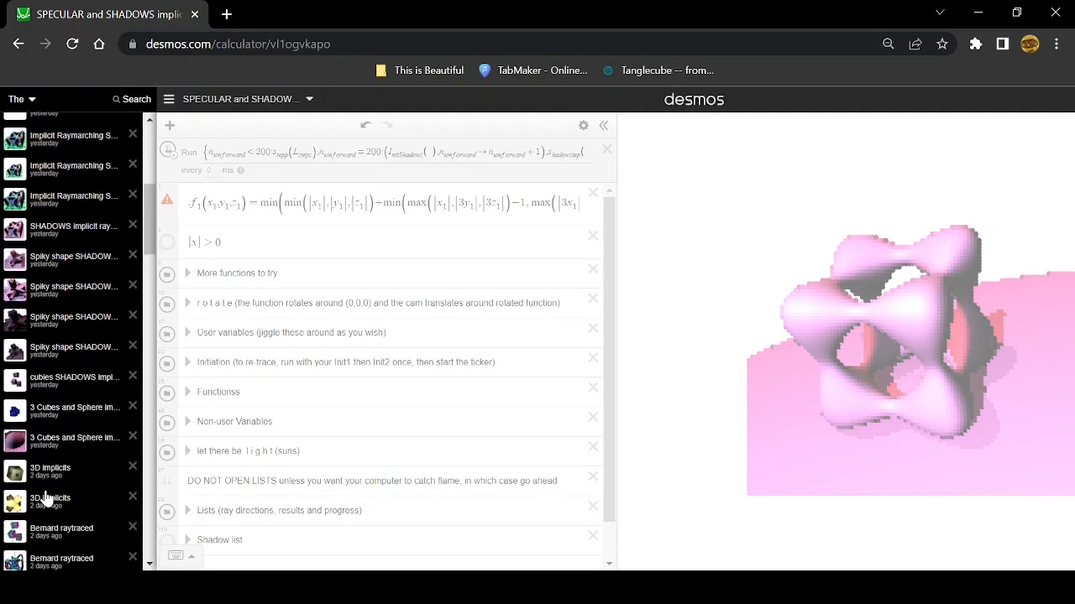
scroll("down", 3)
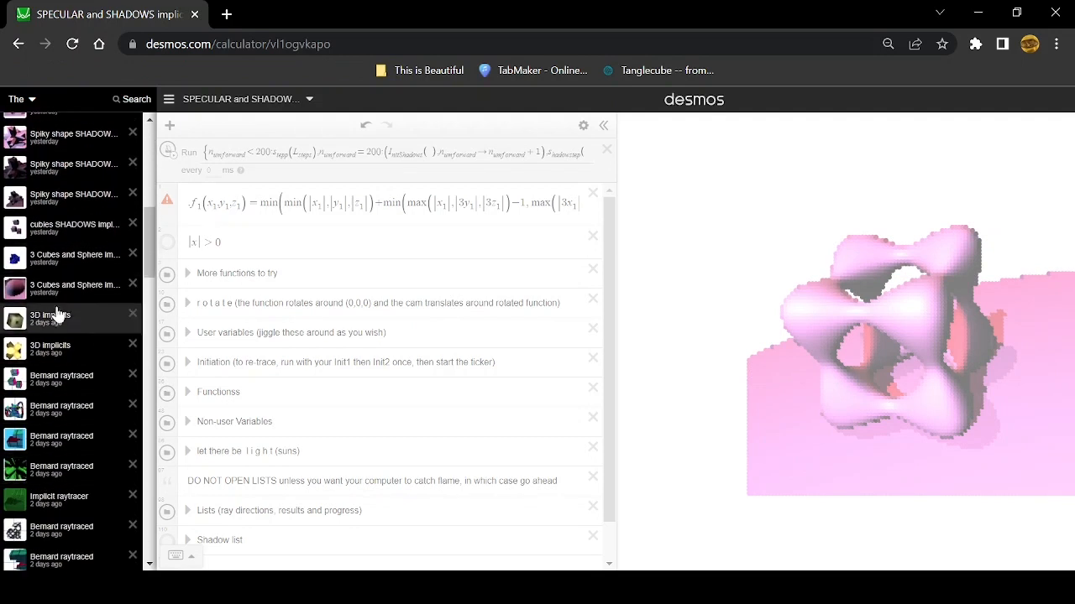
scroll("down", 3)
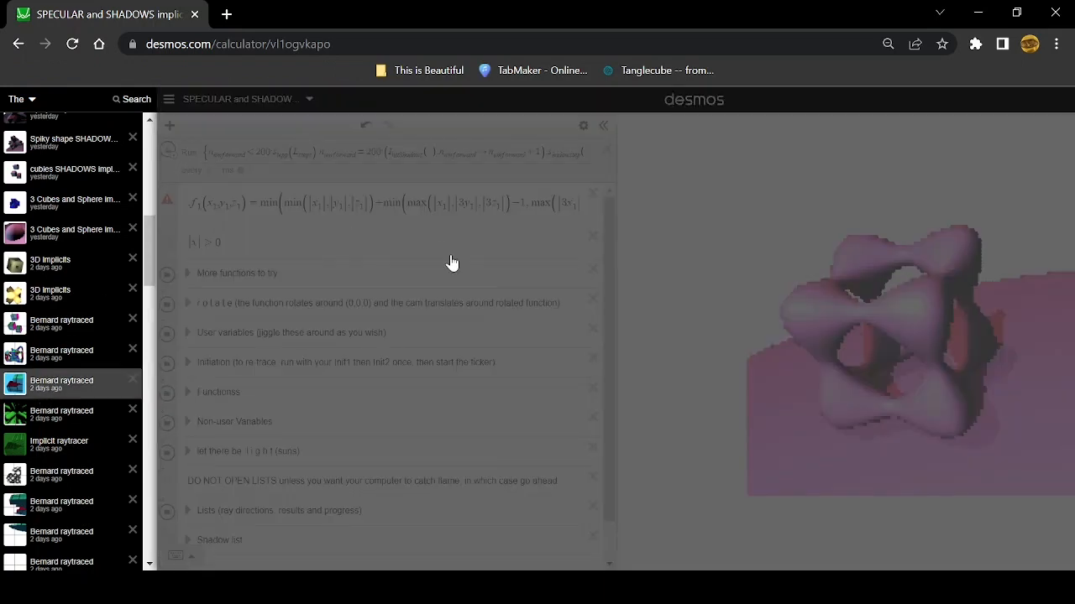
left_click(61, 381)
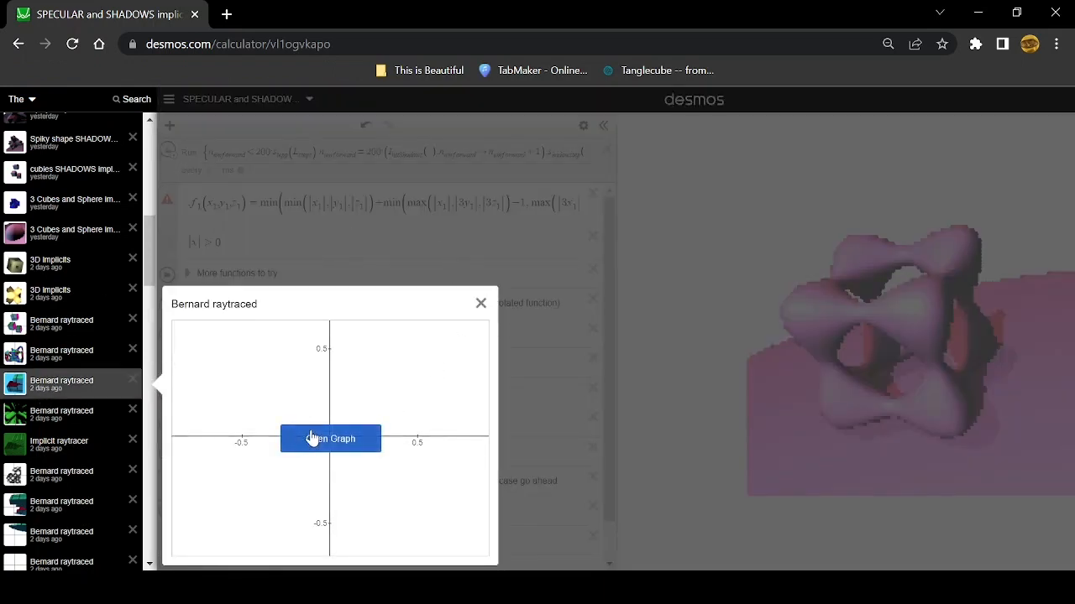
left_click(330, 438)
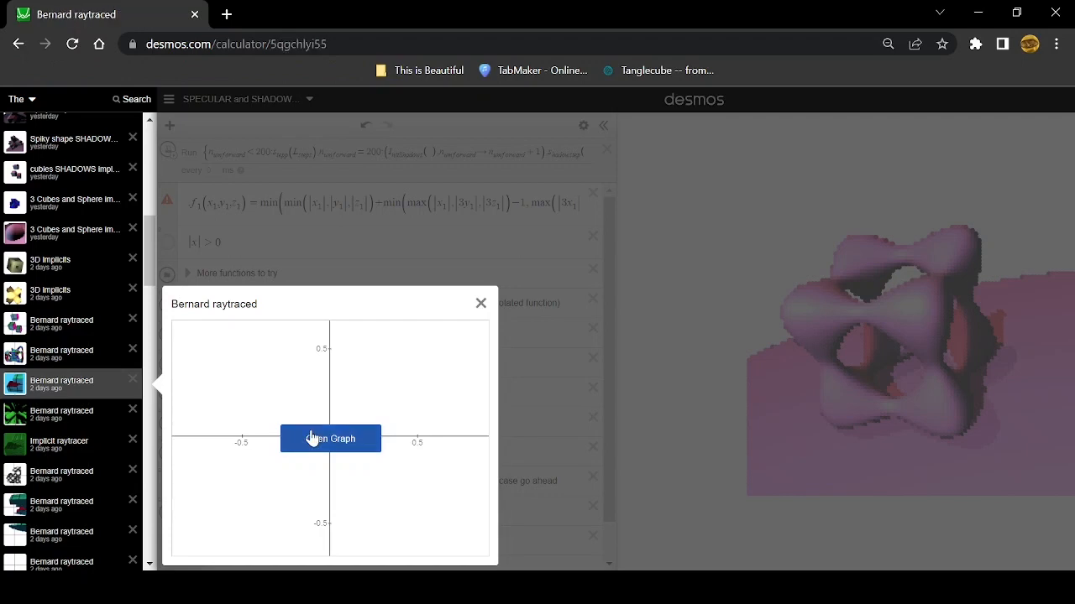
left_click(330, 438)
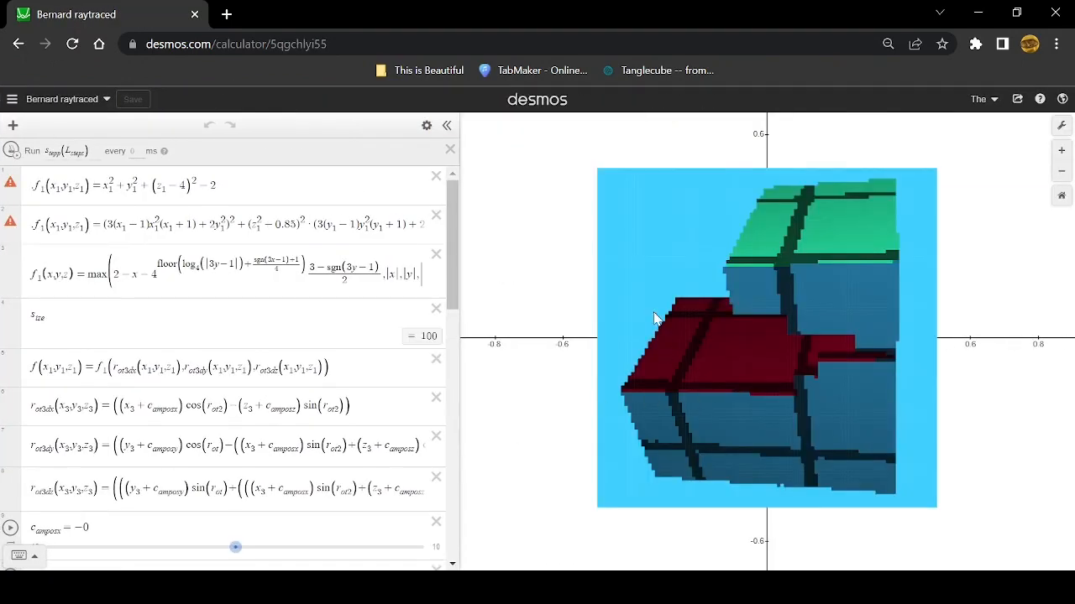
mouse_move(103, 246)
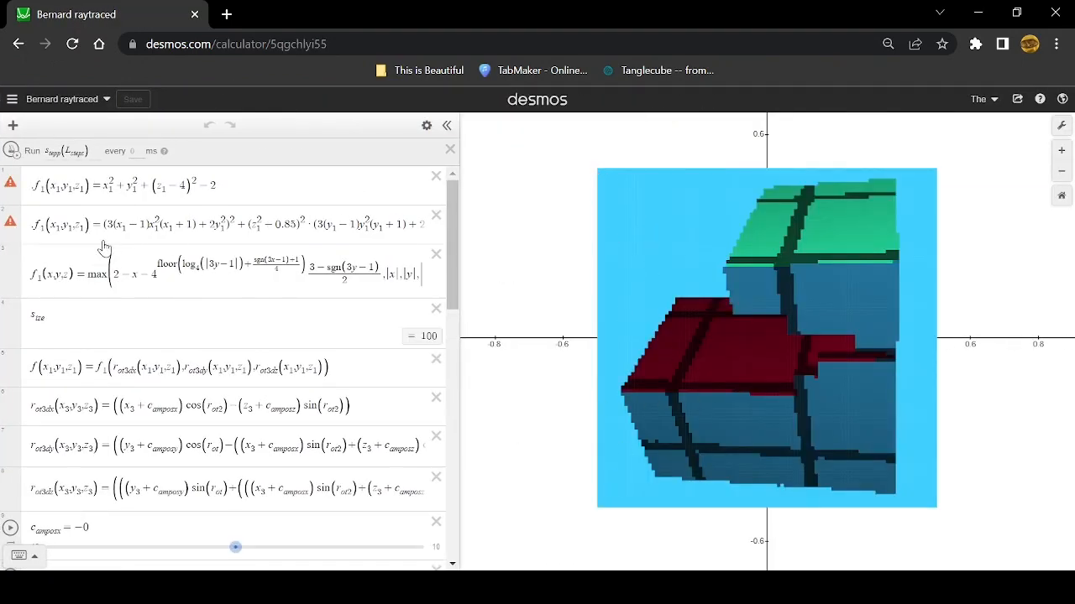
mouse_move(943, 325)
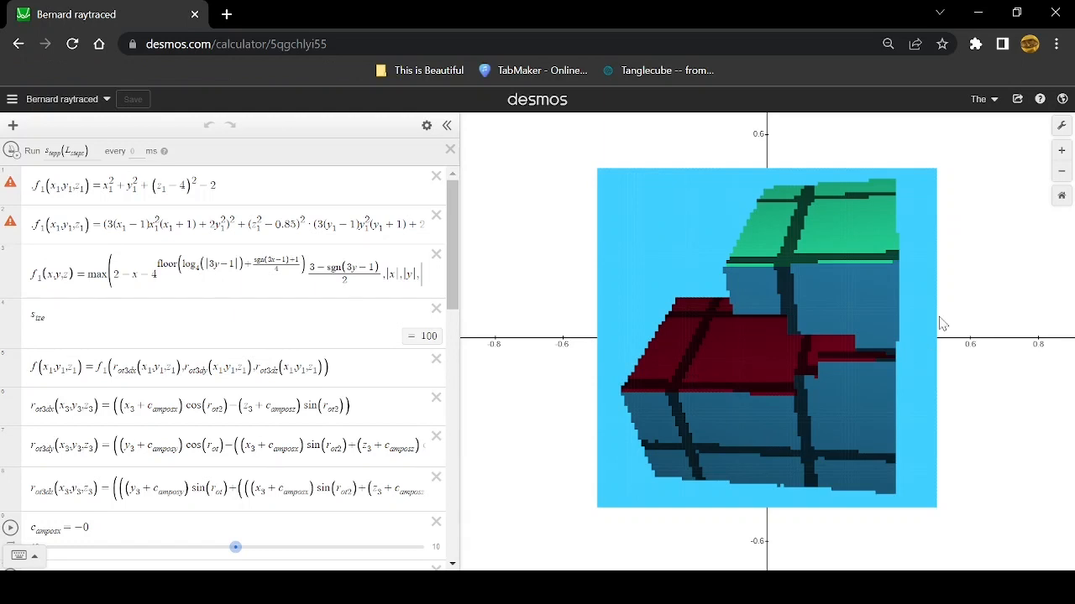
mouse_move(802, 402)
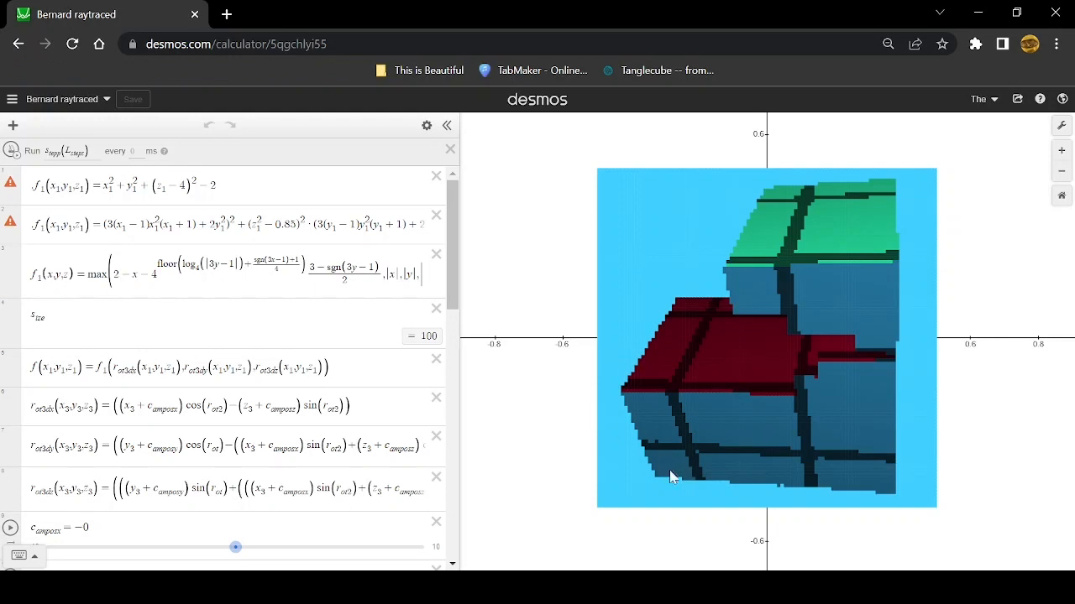
mouse_move(690, 265)
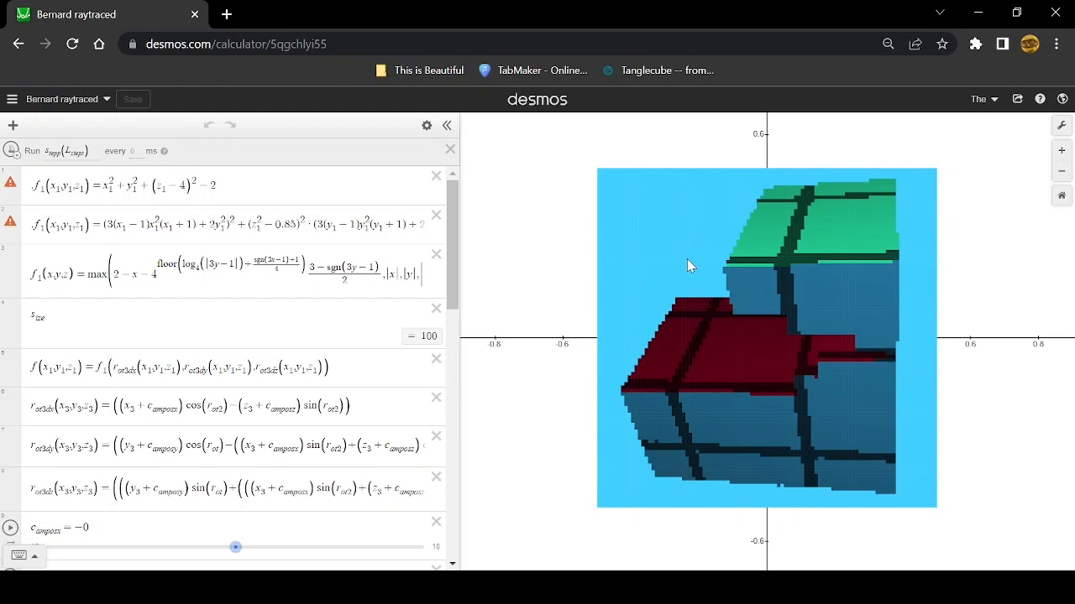
mouse_move(903, 382)
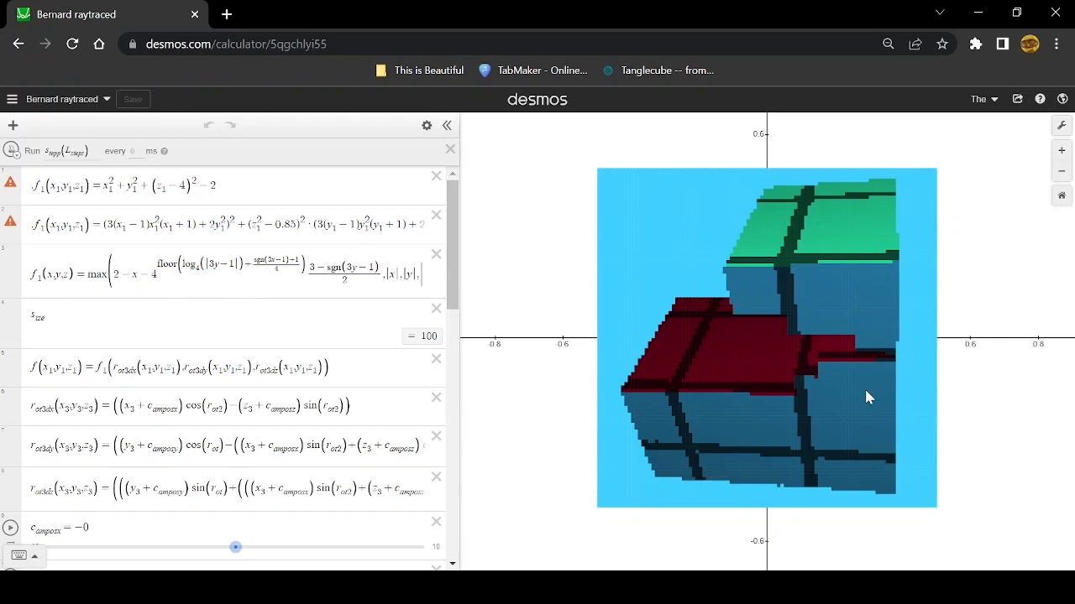
scroll("down", 3)
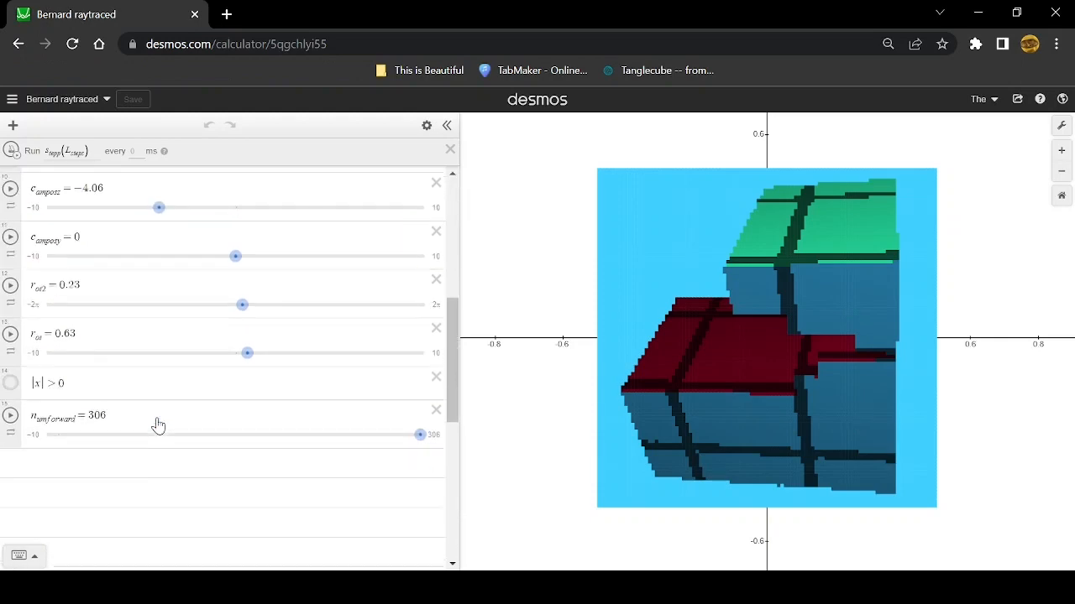
scroll("down", 3)
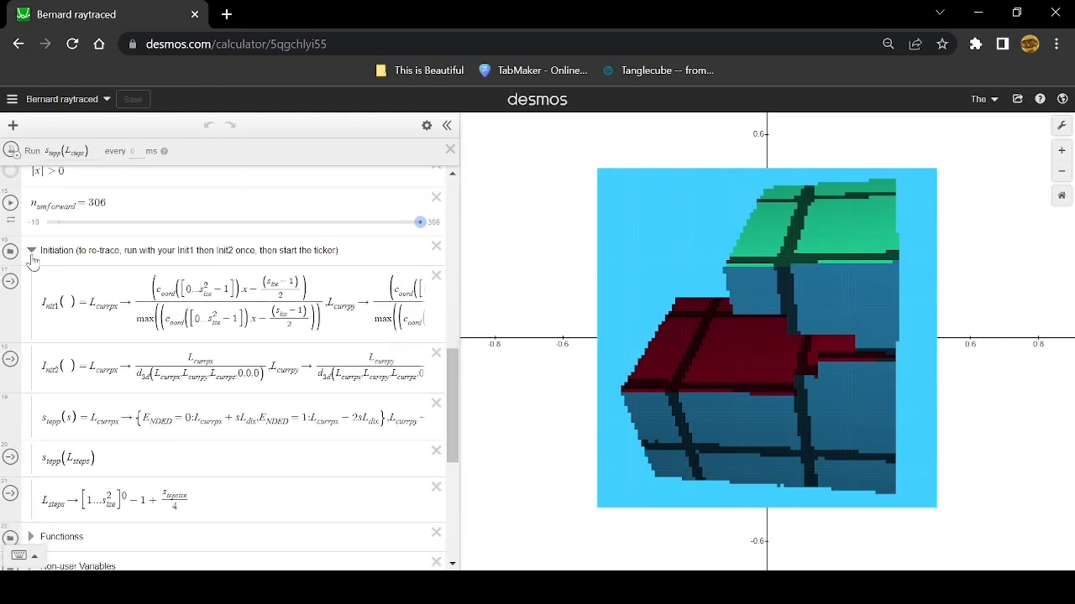
left_click(31, 250)
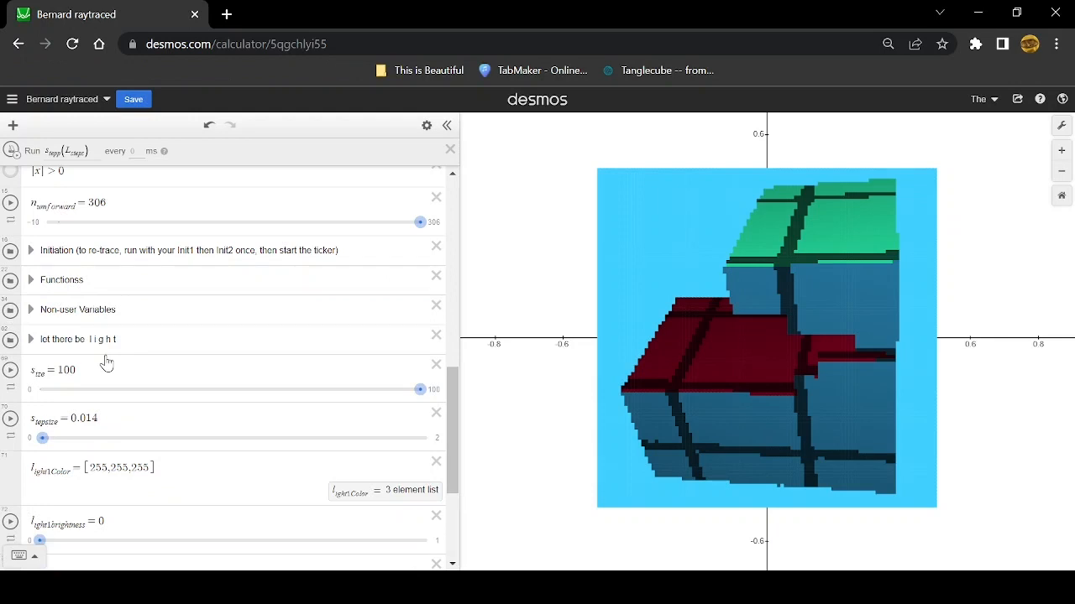
mouse_move(724, 451)
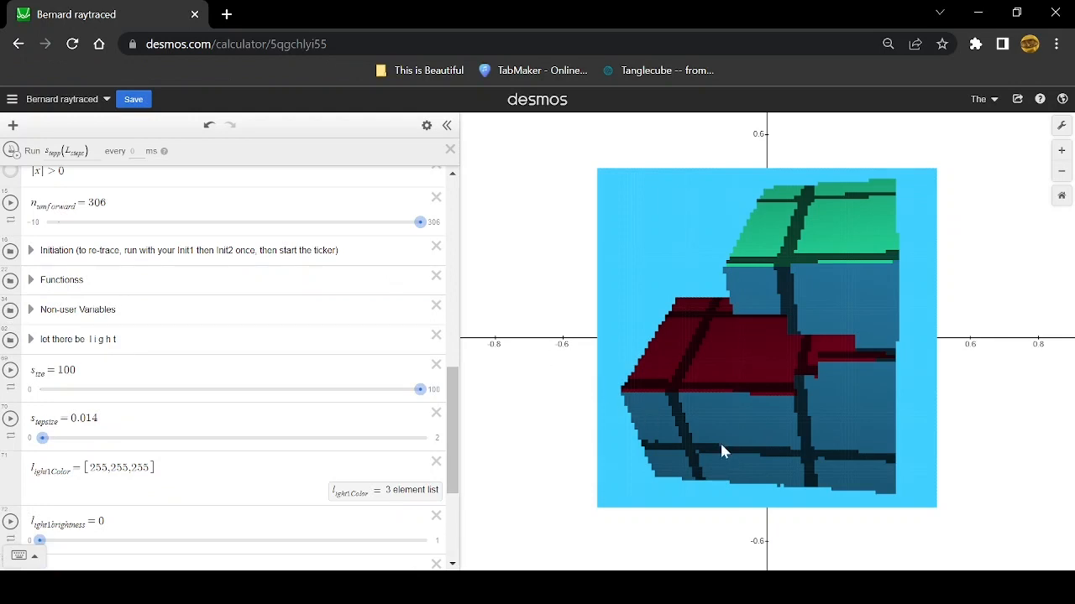
mouse_move(886, 459)
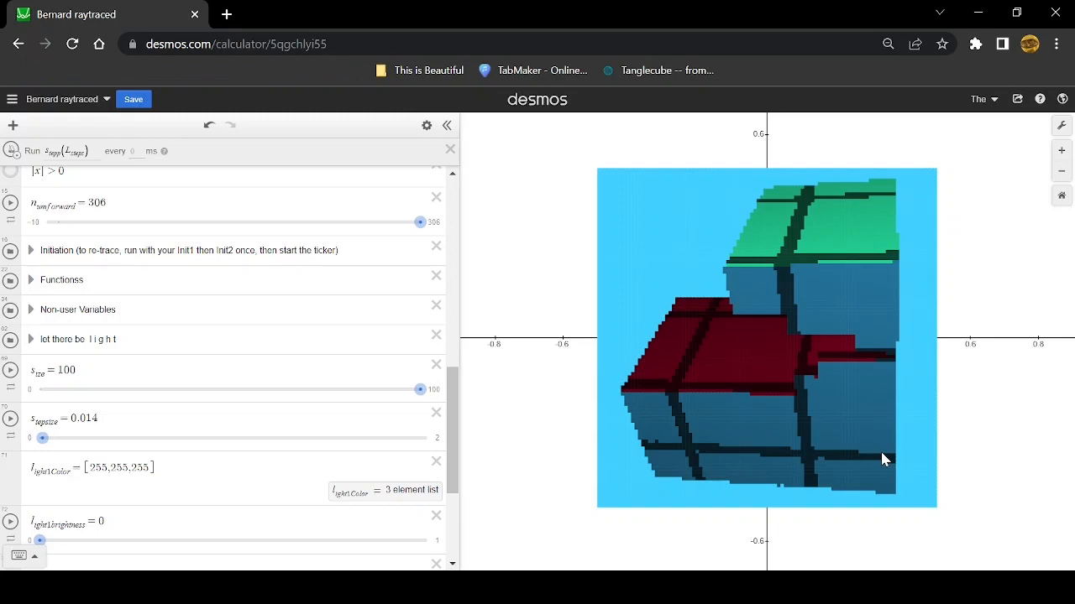
mouse_move(830, 458)
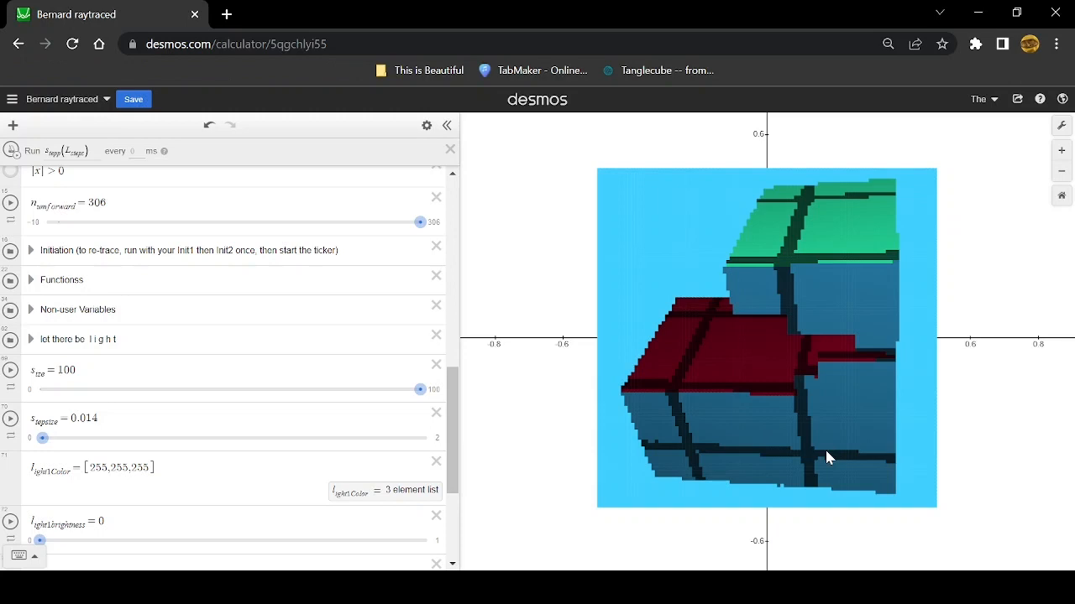
mouse_move(869, 314)
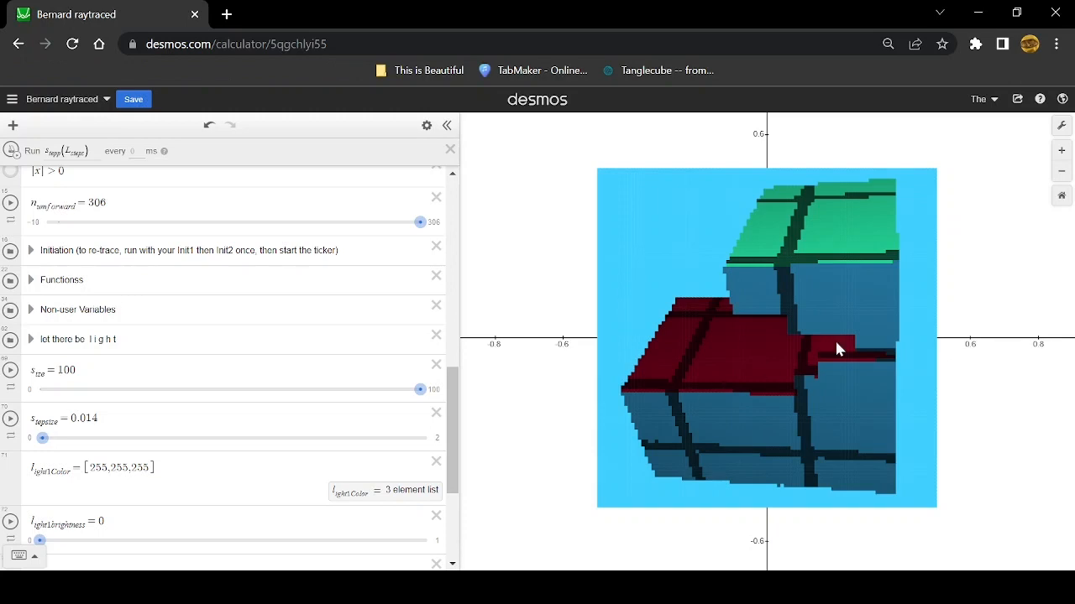
mouse_move(779, 224)
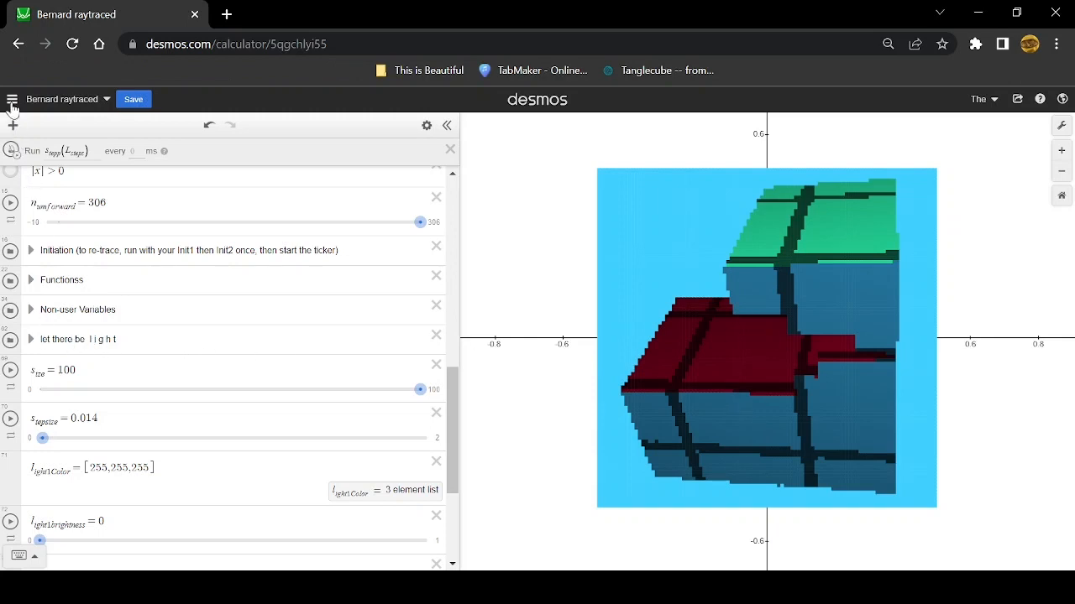
Open 'Implicit Raymarching Shadows, 2 suns' from the saved graphs list
left_click(12, 99)
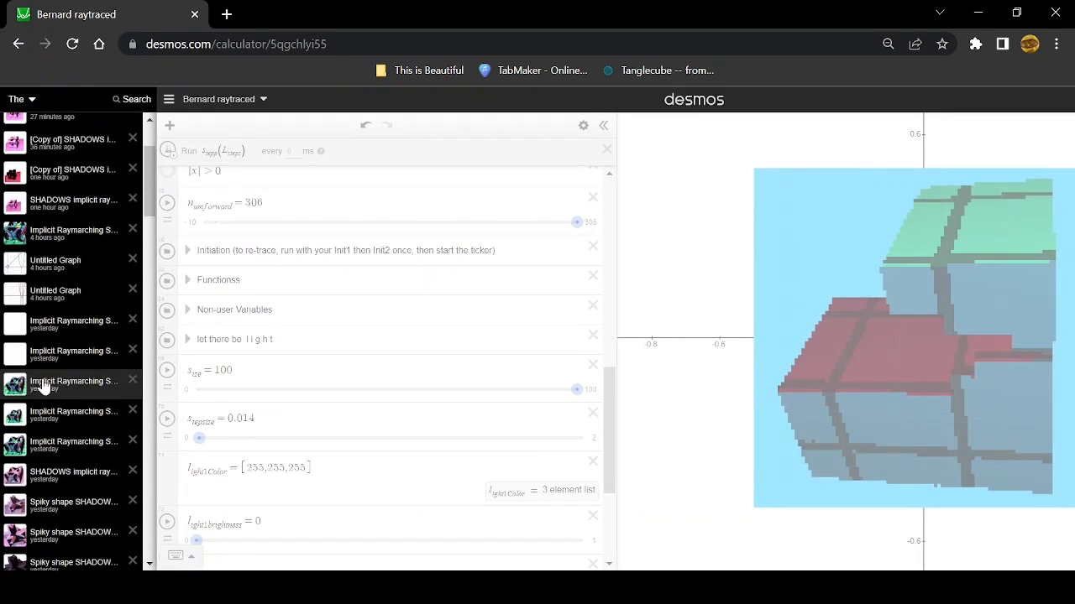
left_click(71, 382)
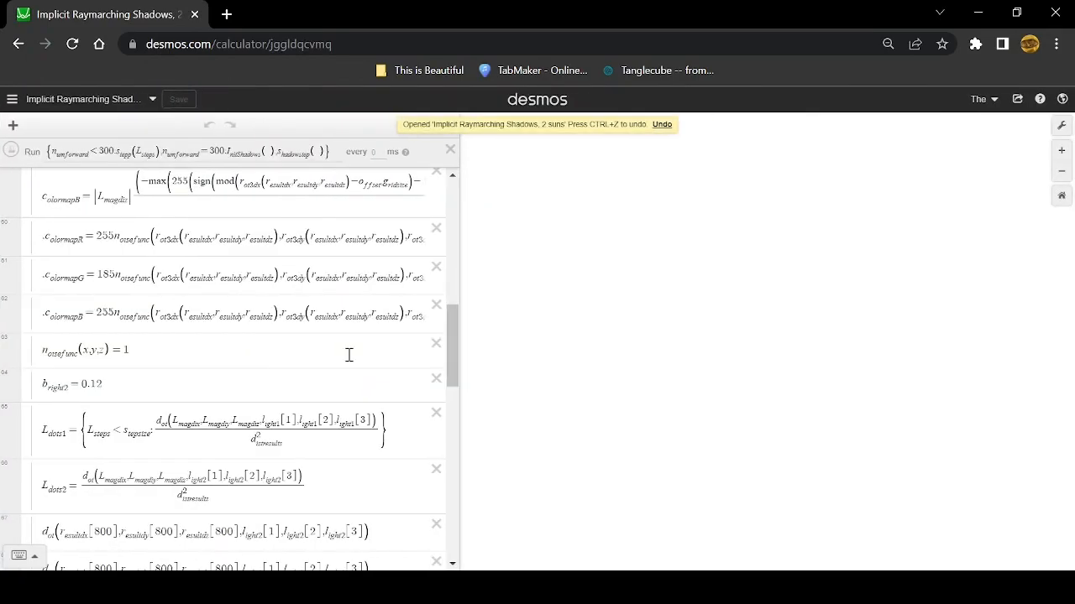
left_click(32, 152)
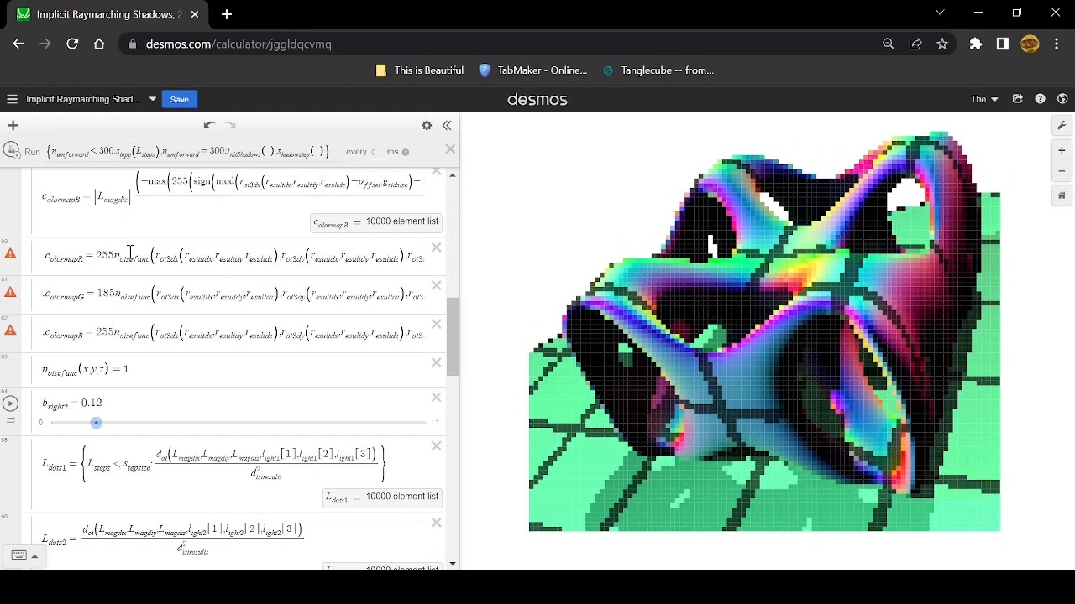
mouse_move(227, 293)
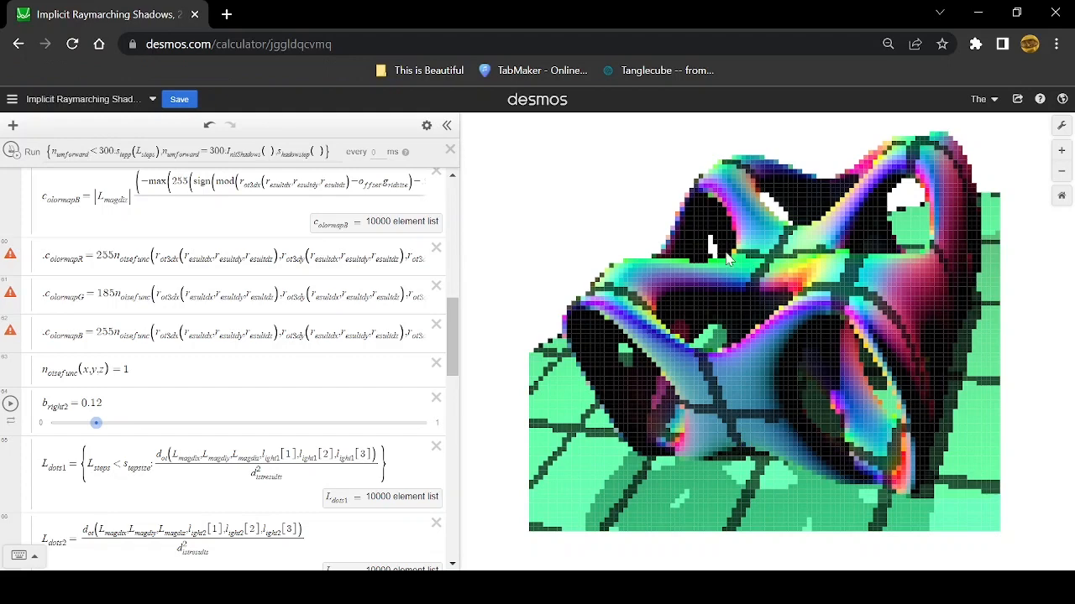
mouse_move(822, 278)
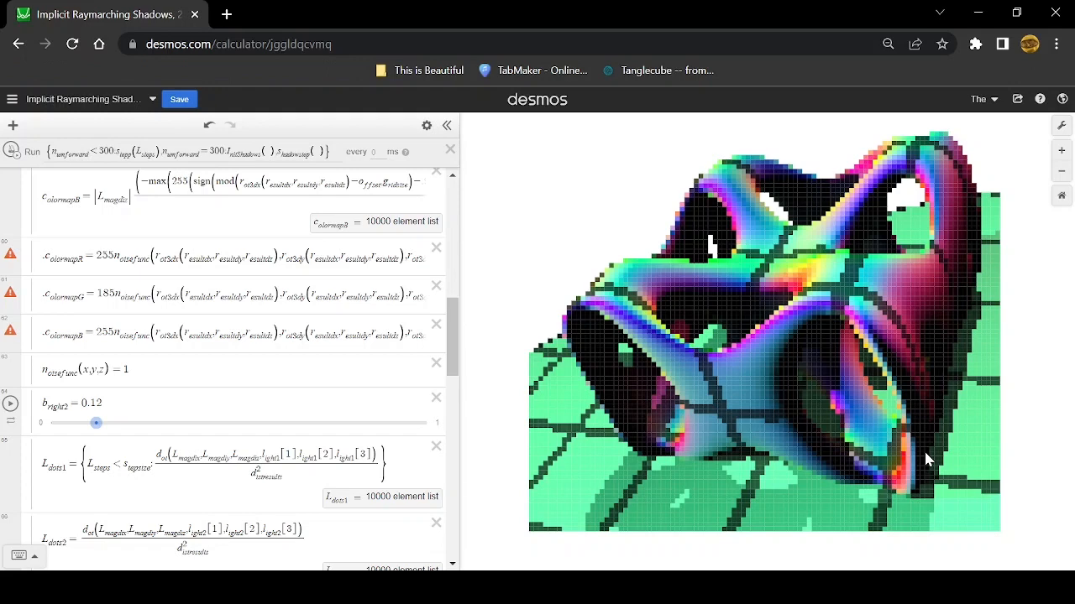
mouse_move(621, 352)
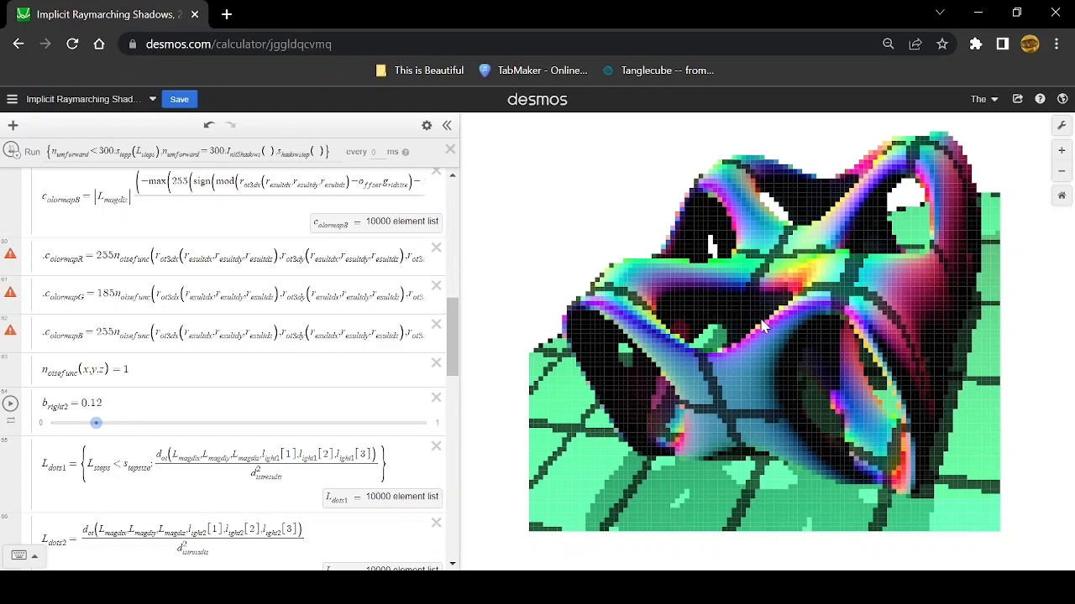
mouse_move(852, 256)
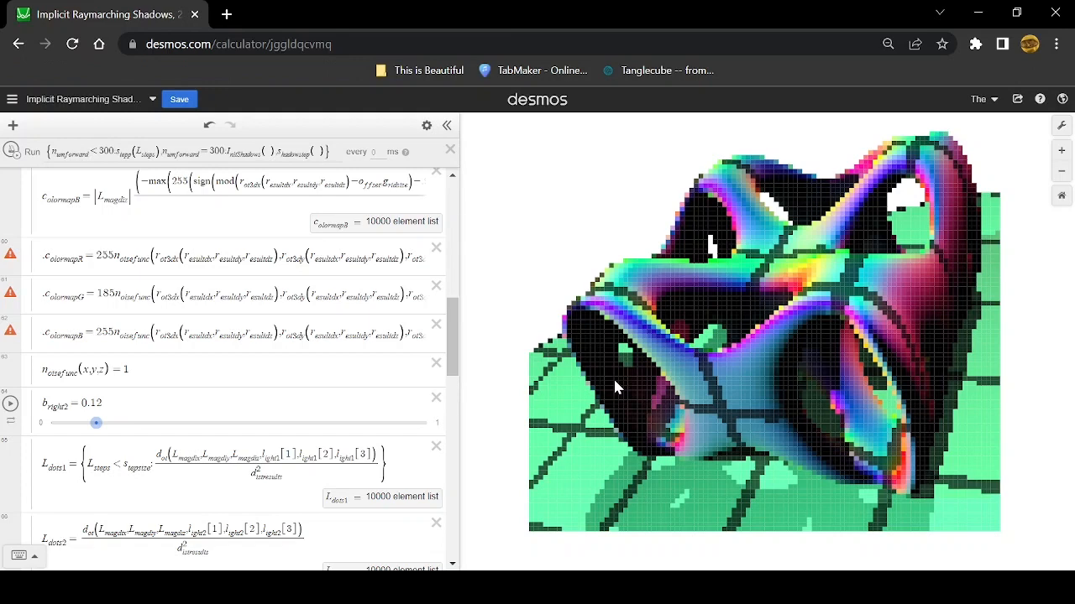
mouse_move(623, 356)
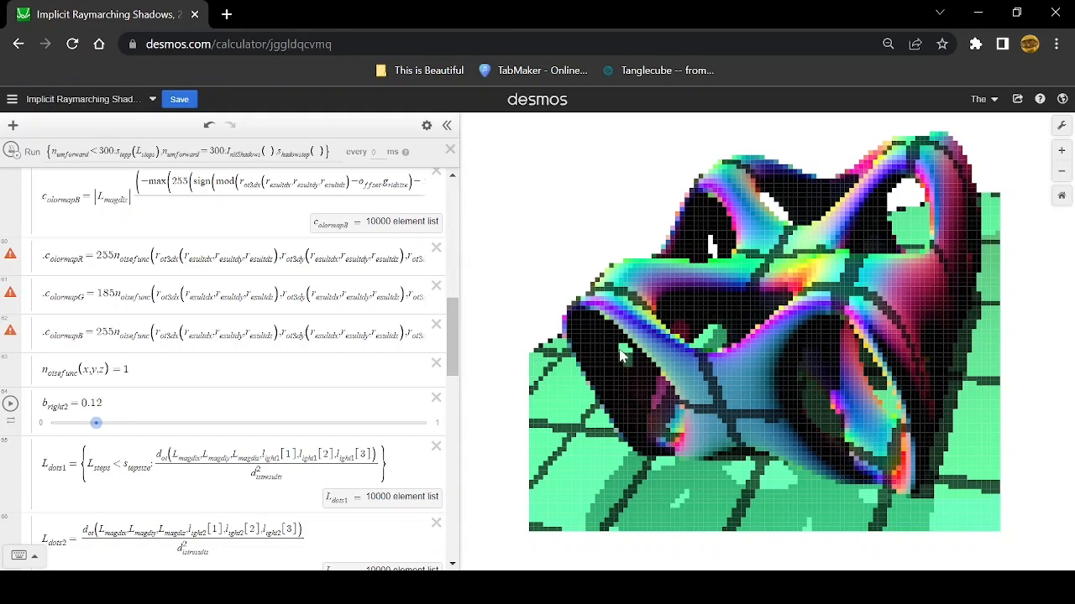
mouse_move(625, 374)
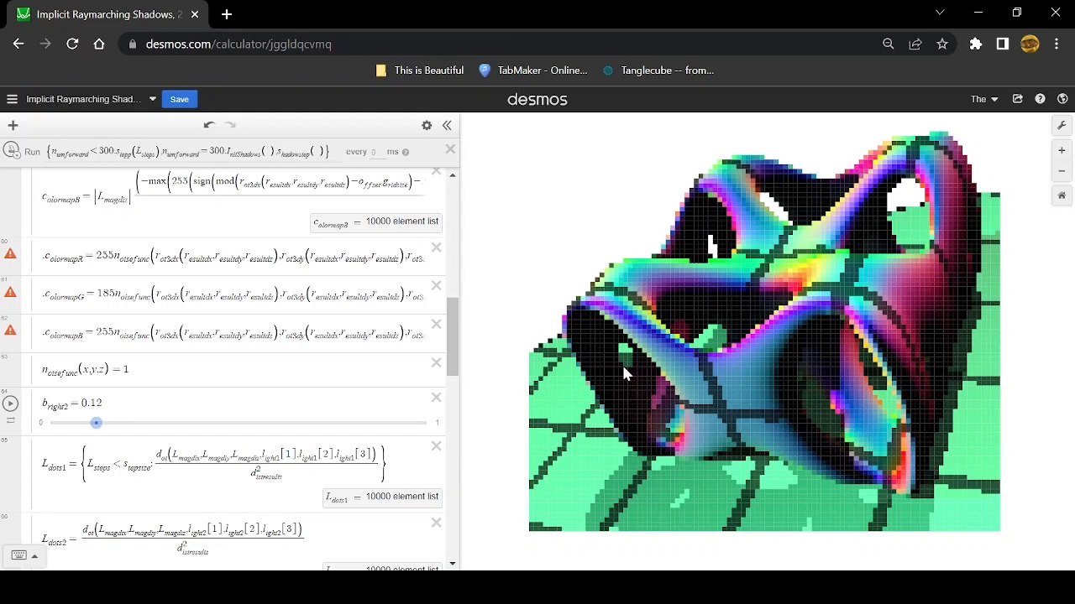
mouse_move(634, 397)
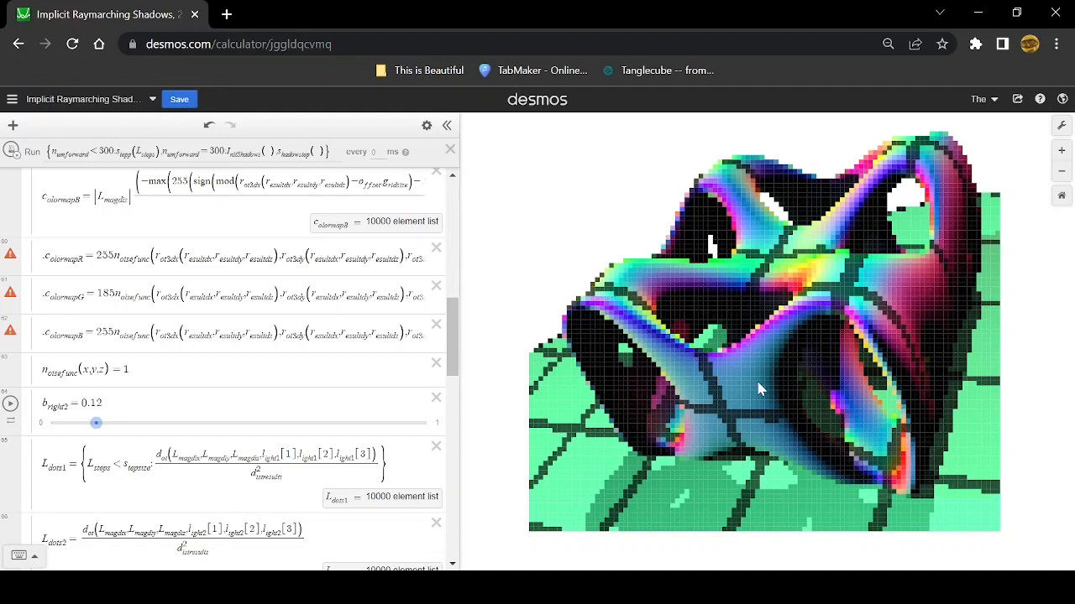
mouse_move(750, 394)
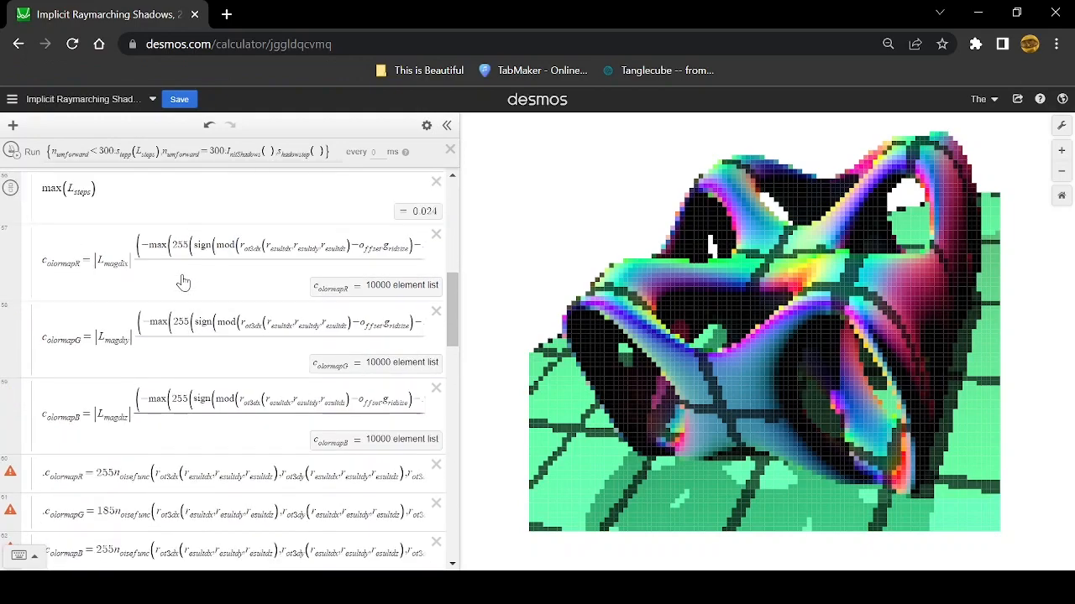
scroll("down", 3)
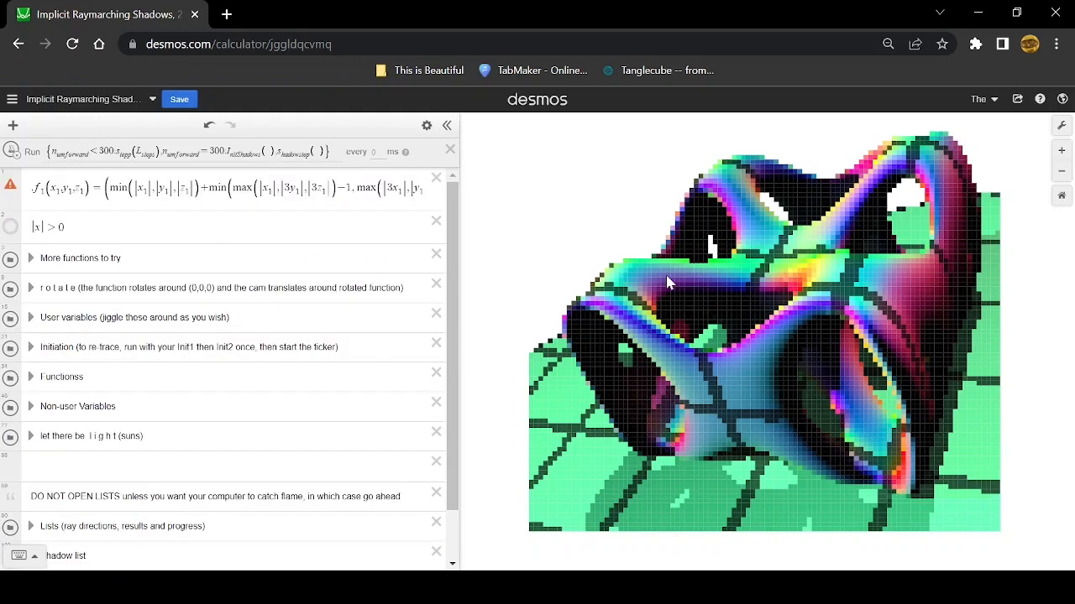
mouse_move(799, 260)
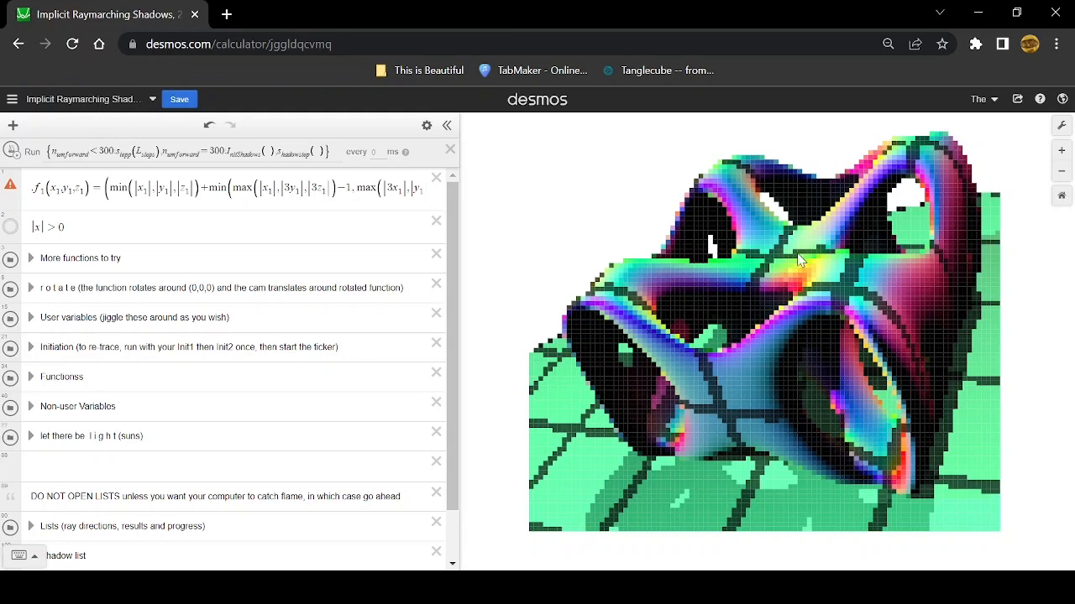
mouse_move(673, 388)
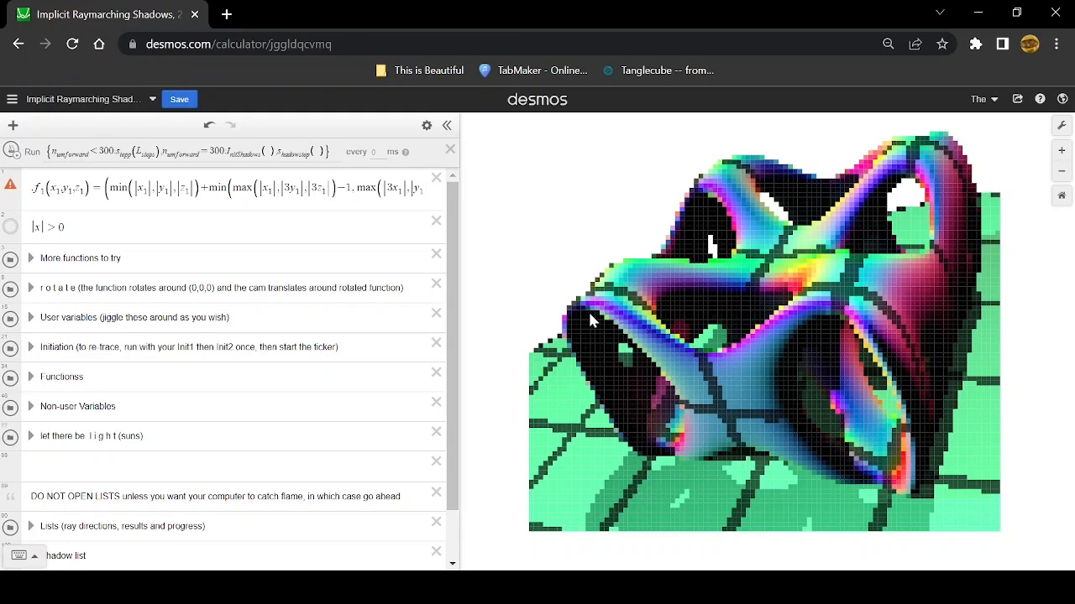
mouse_move(617, 318)
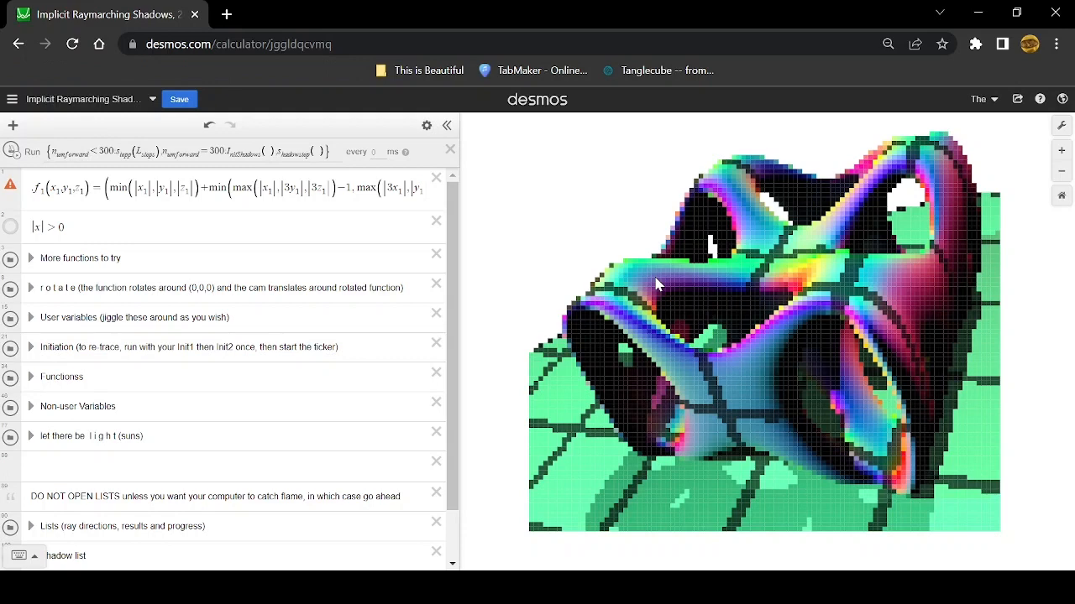
mouse_move(214, 304)
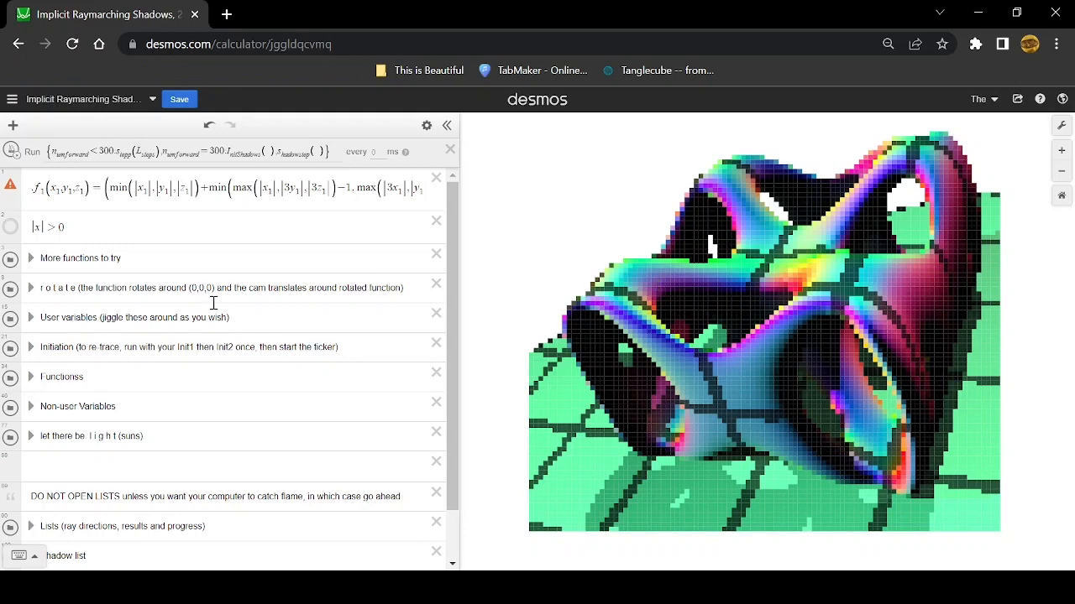
scroll("down", 3)
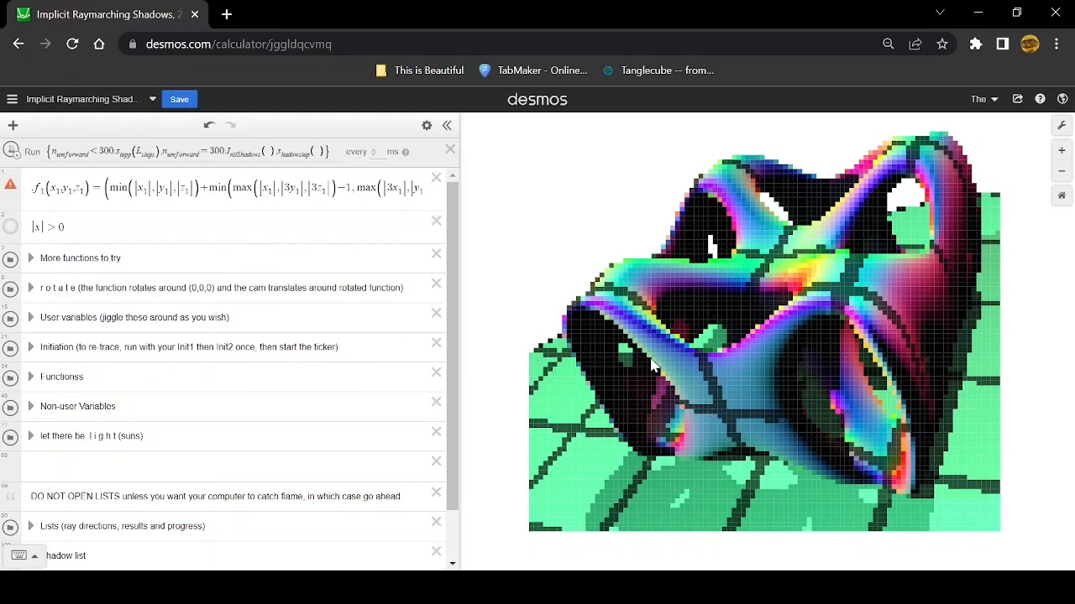
mouse_move(728, 313)
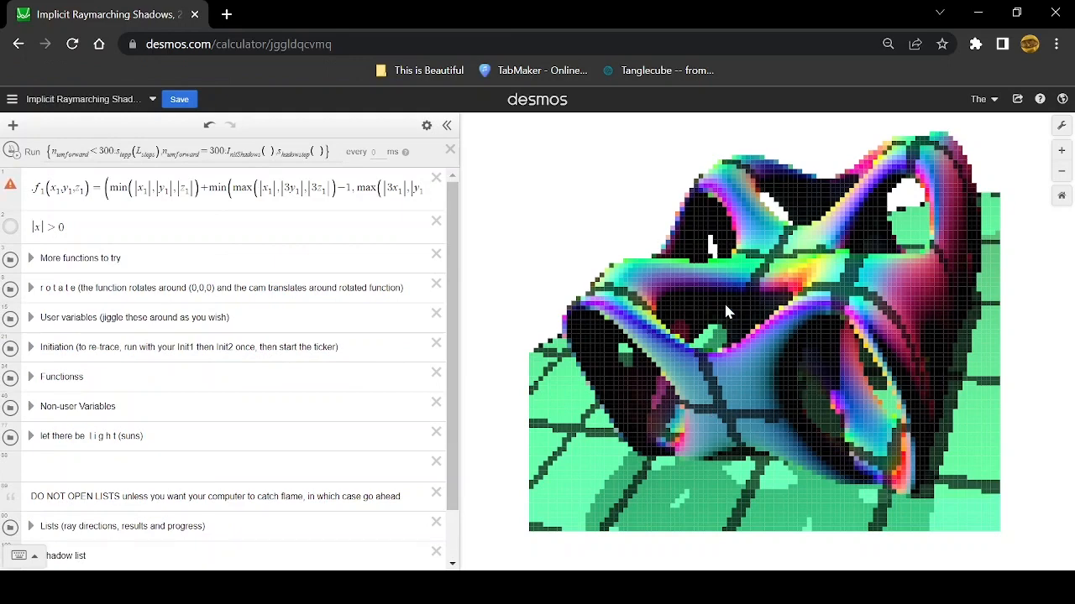